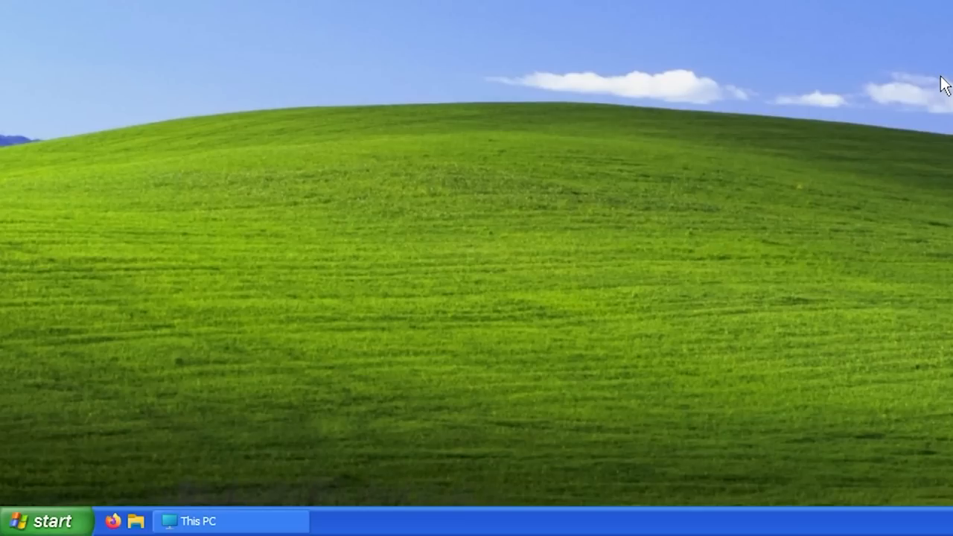
Show This PC in its XP-styled Explorer window from the XP taskbar and resize it
click(41, 521)
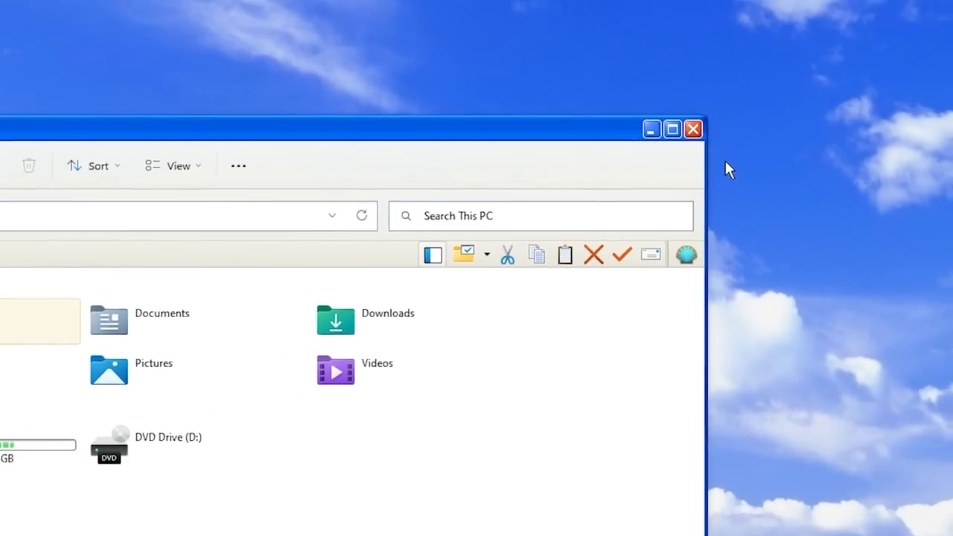
click(671, 128)
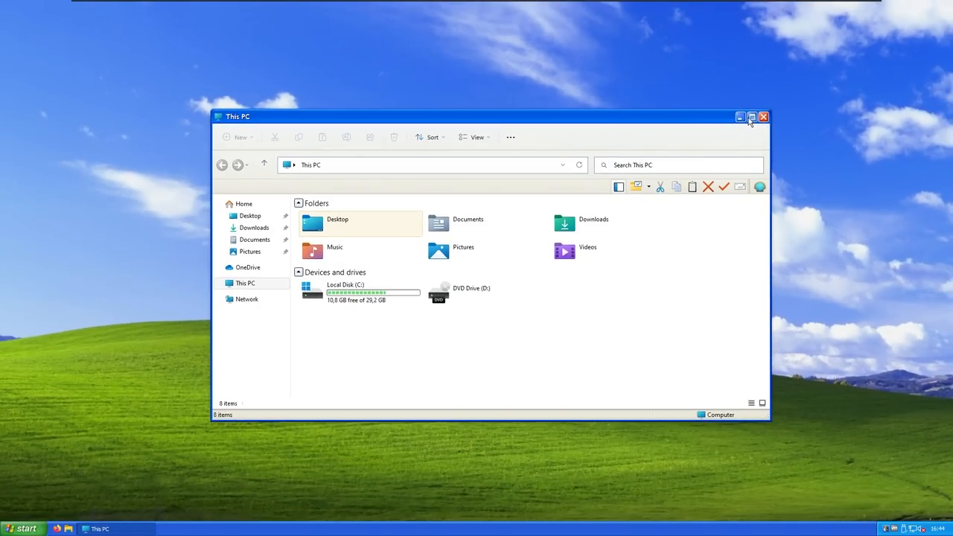
mouse_move(651, 140)
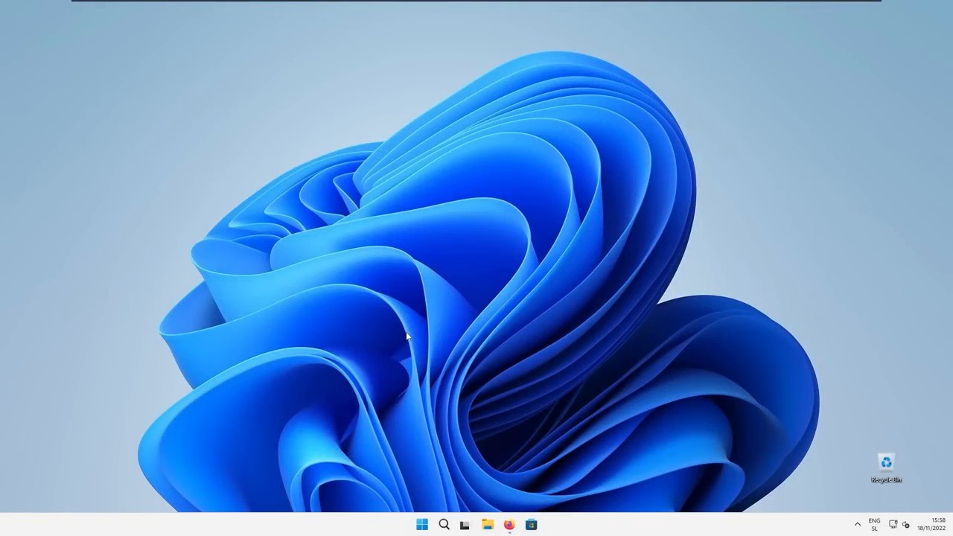
mouse_move(511, 330)
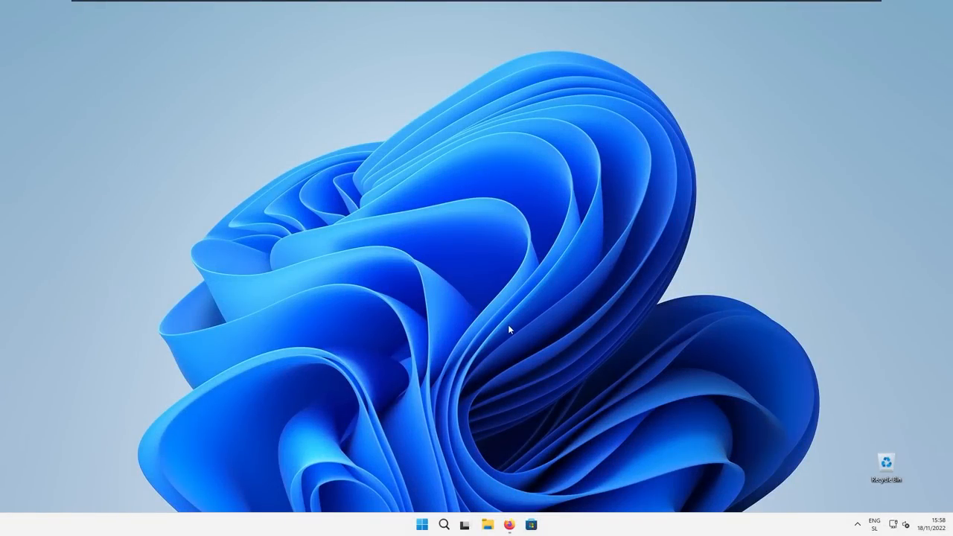
mouse_move(519, 403)
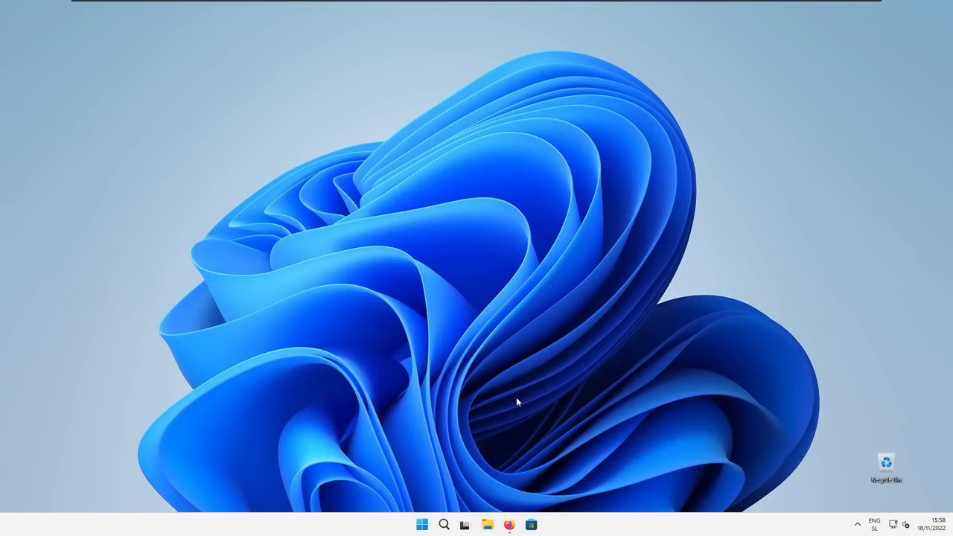
Search Google for 'open shell' and land on the Open-Shell-Menu GitHub repository page
click(509, 525)
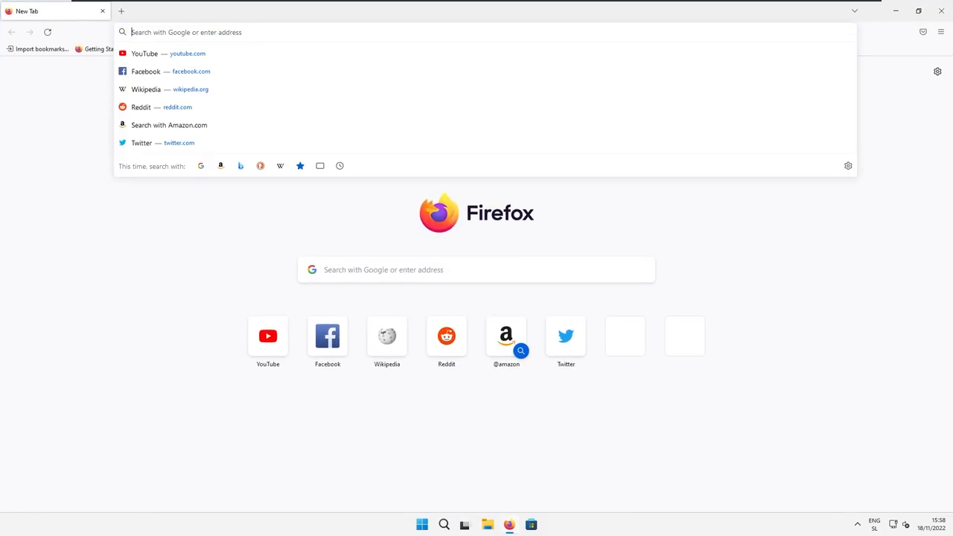
text(op)
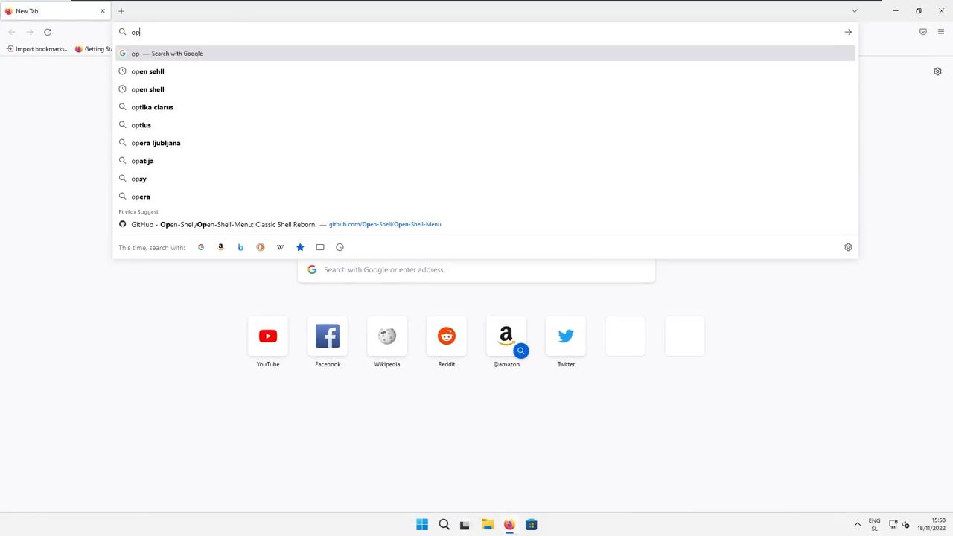
click(148, 89)
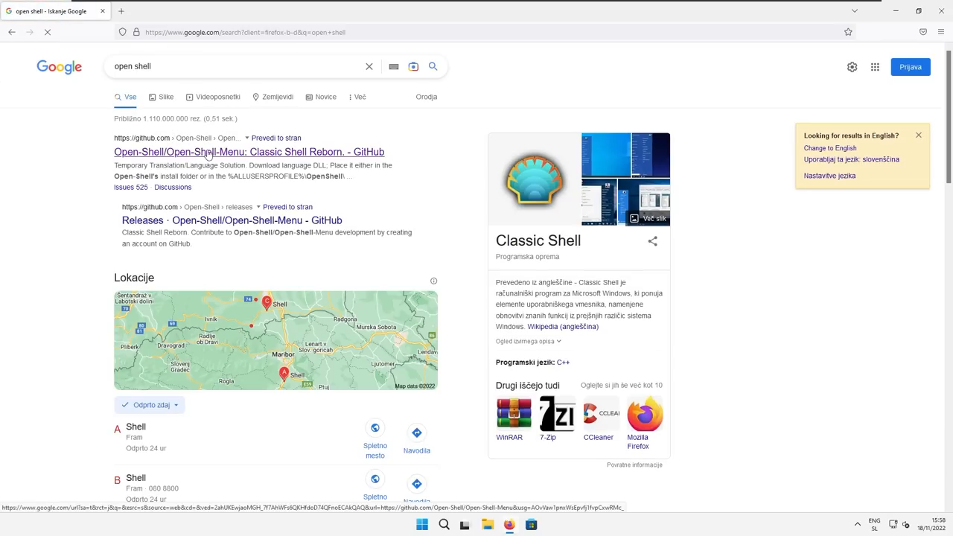
click(248, 152)
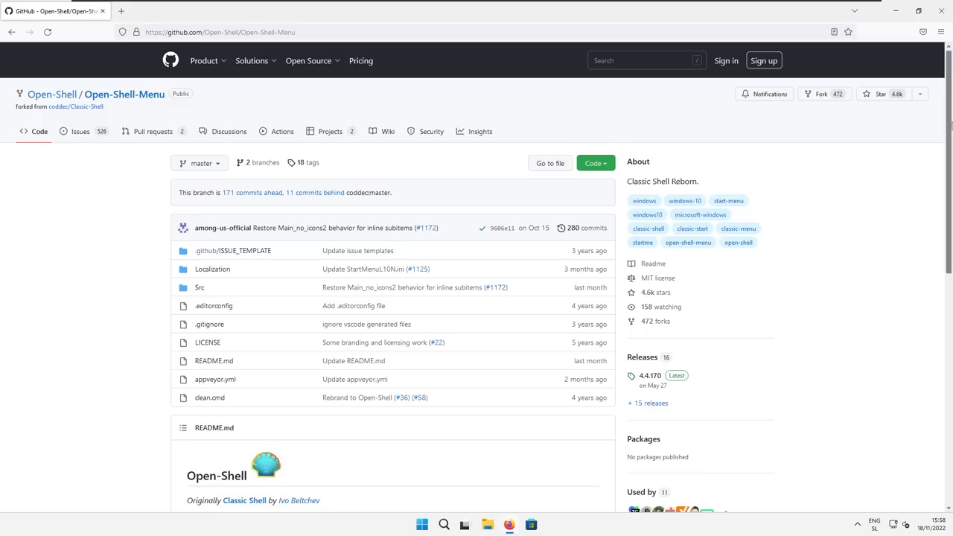
scroll(down, 3)
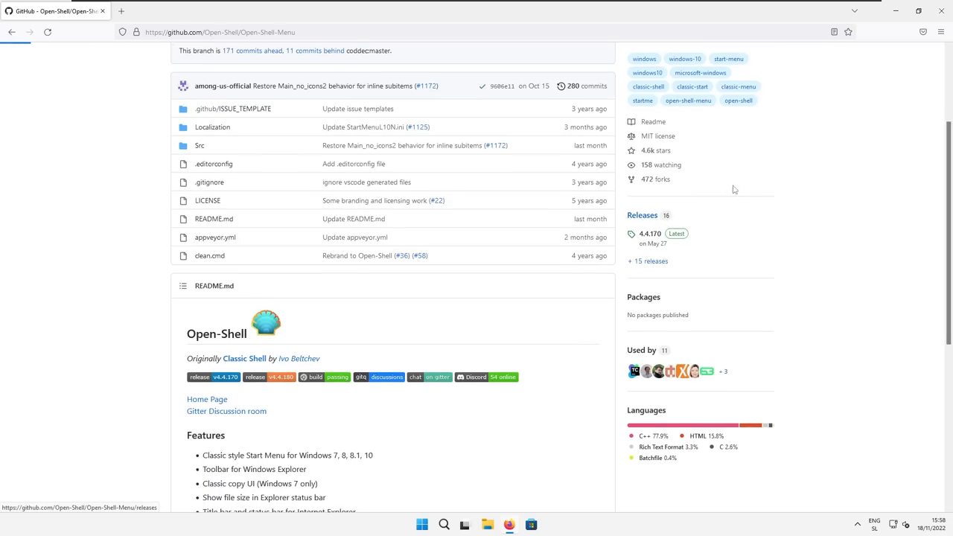
Download OpenShellSetup_4_4_170.exe from the 4.4.170 Latest release Assets and check the downloads panel
click(648, 261)
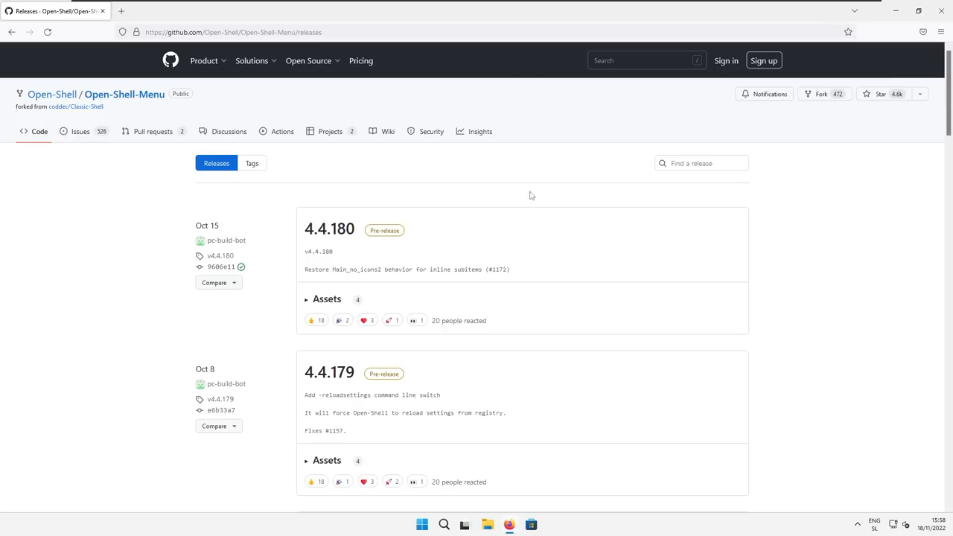
mouse_move(499, 164)
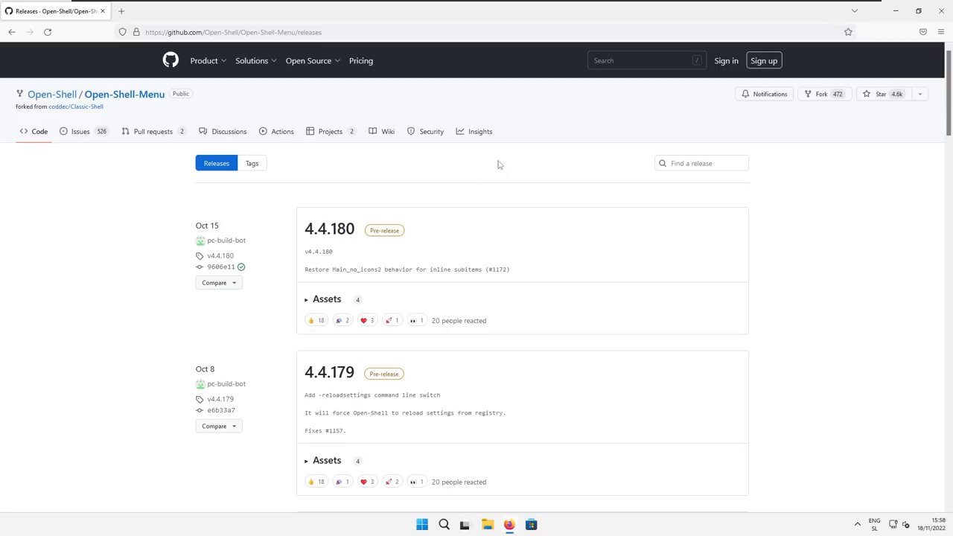
scroll(down, 3)
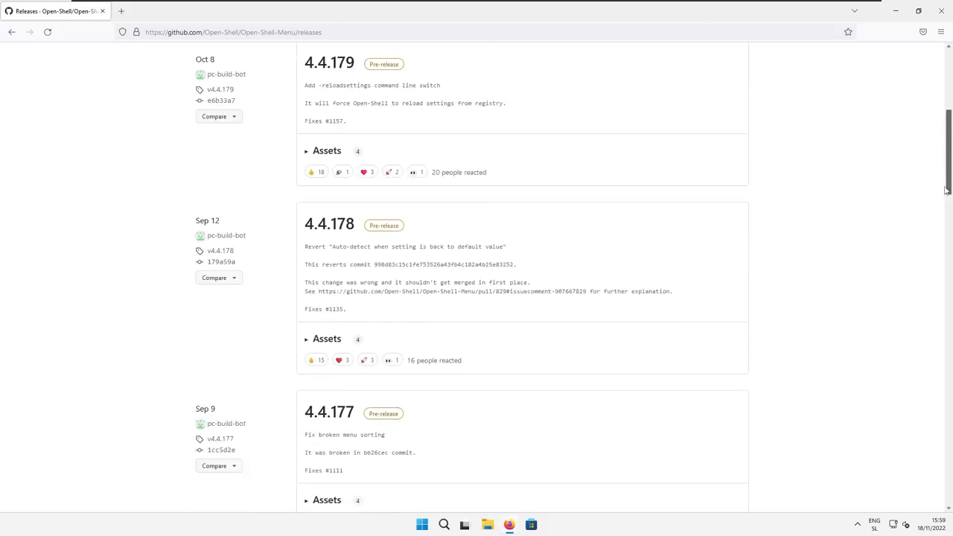
scroll(down, 3)
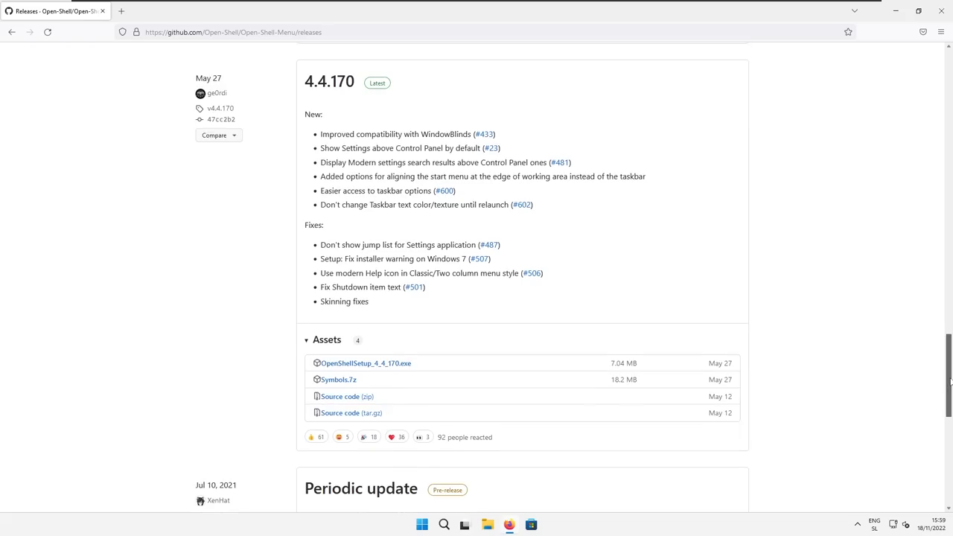
scroll(down, 3)
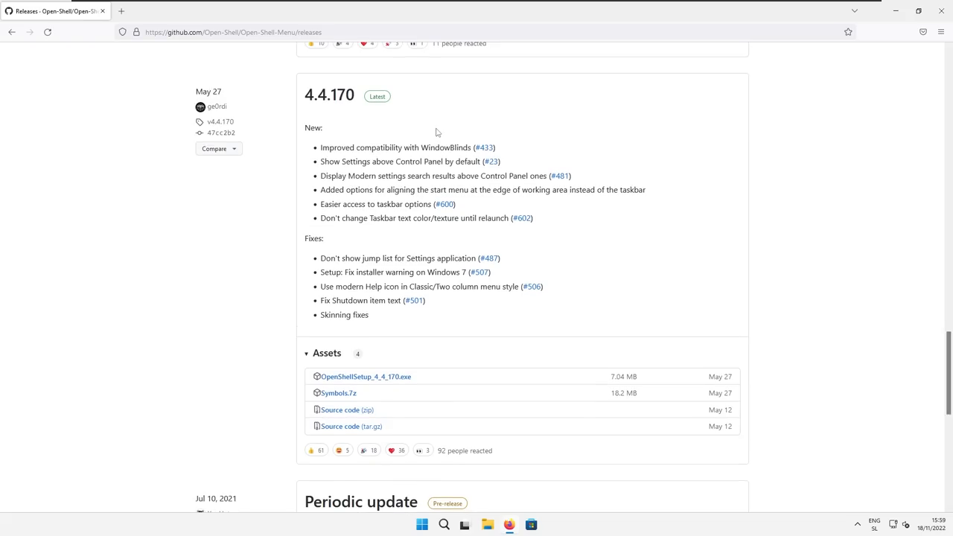
mouse_move(615, 289)
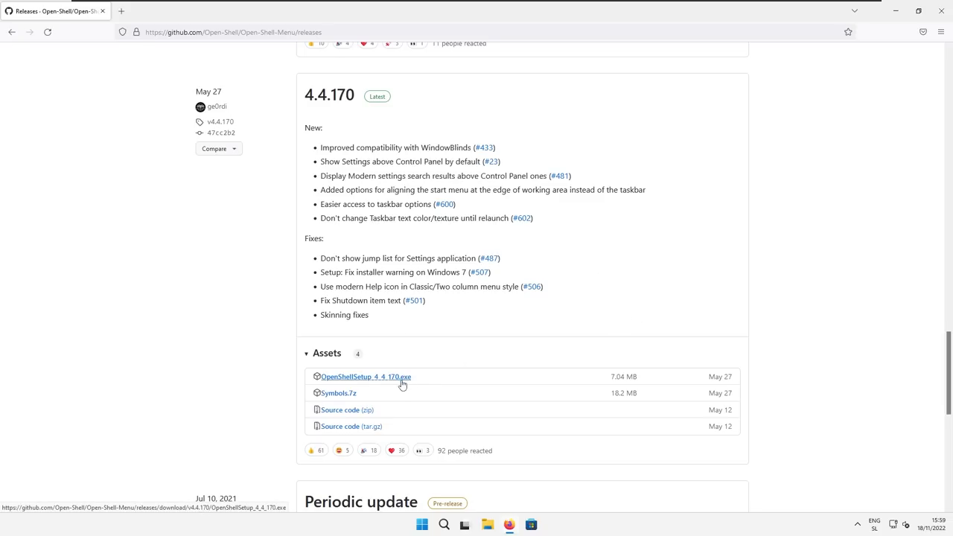
click(365, 376)
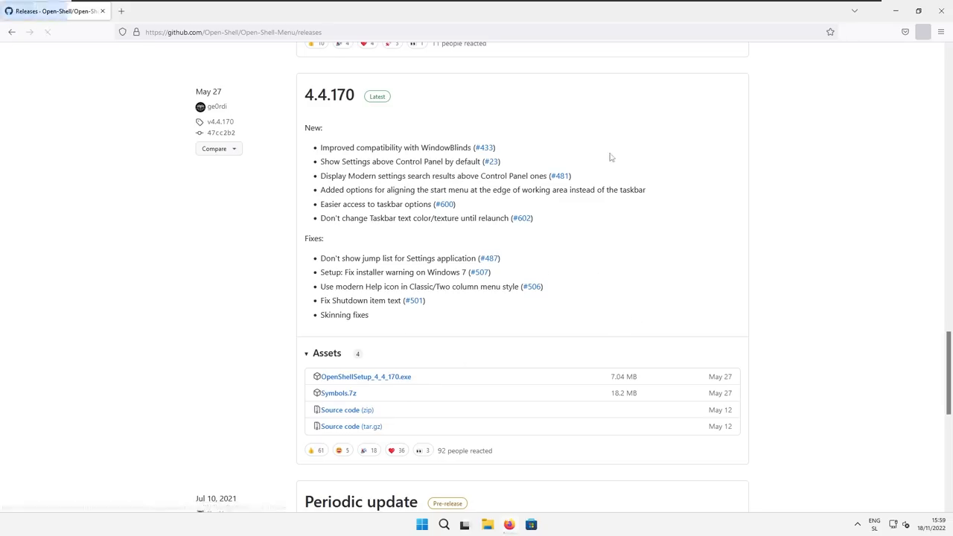
click(923, 33)
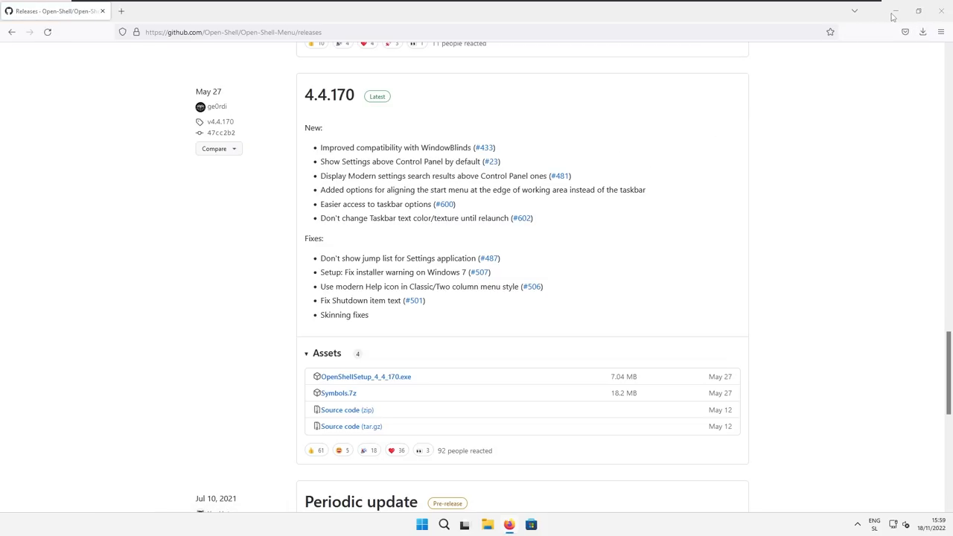
Launch the downloaded OpenShellSetup_4_4_170.exe to start the Open-Shell Setup Wizard
click(366, 376)
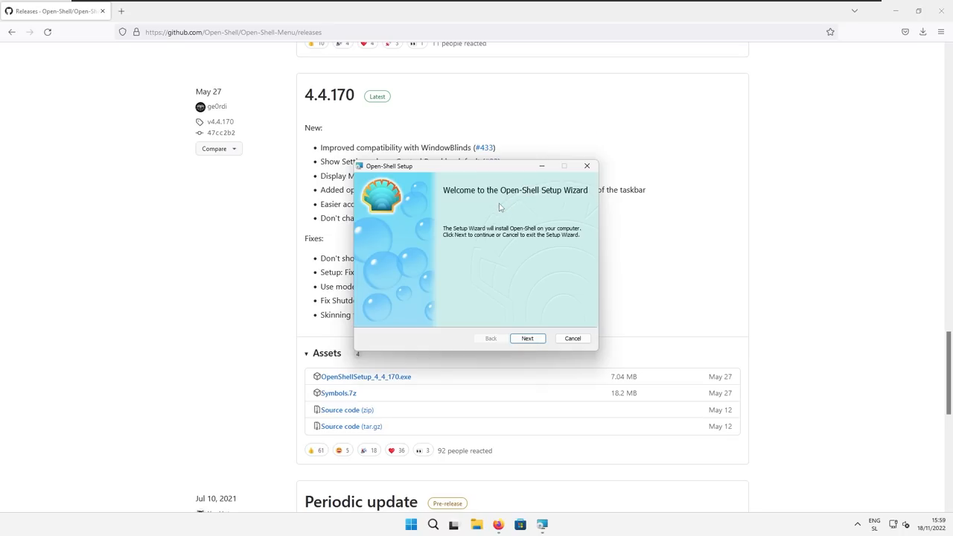
mouse_move(506, 209)
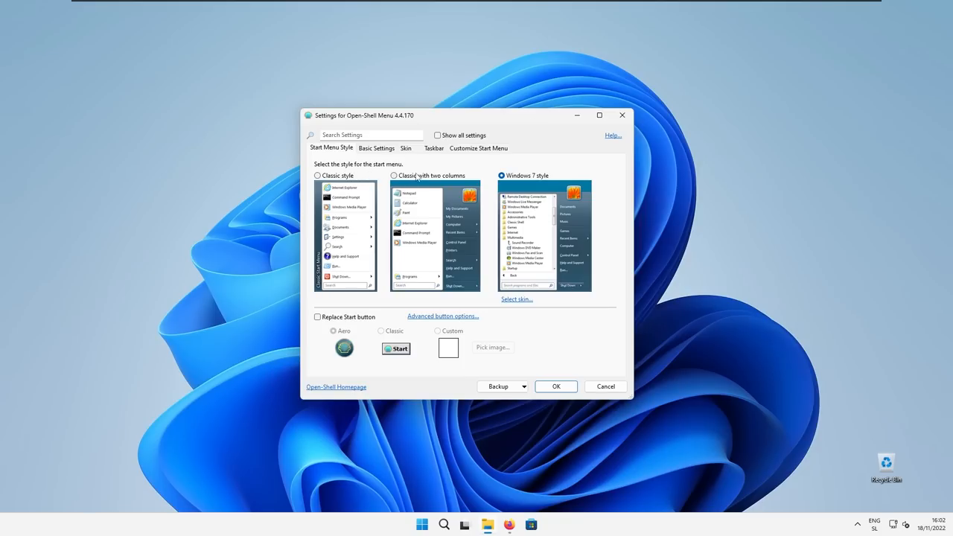
mouse_move(446, 177)
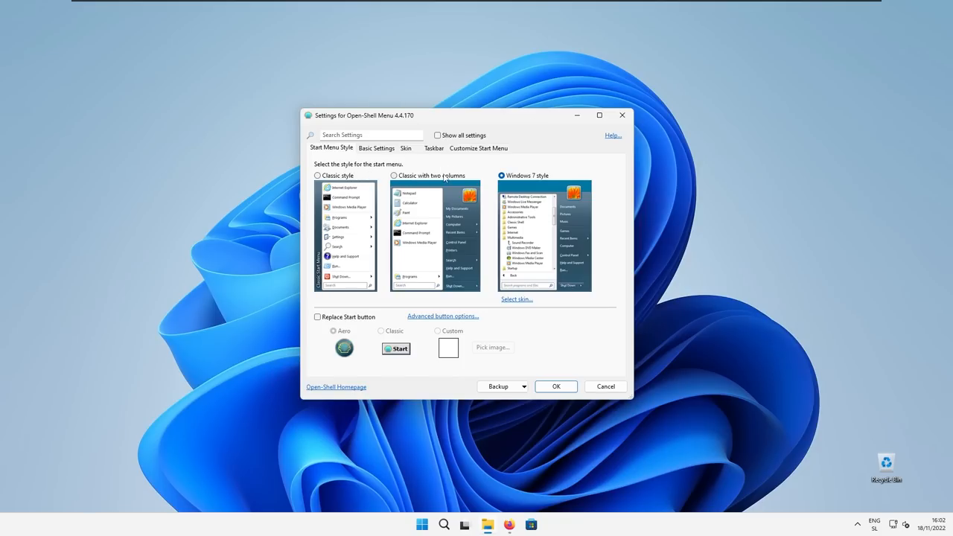
Choose 'Classic with two columns' and a Classic replacement Start button, then browse the Skin list
click(393, 176)
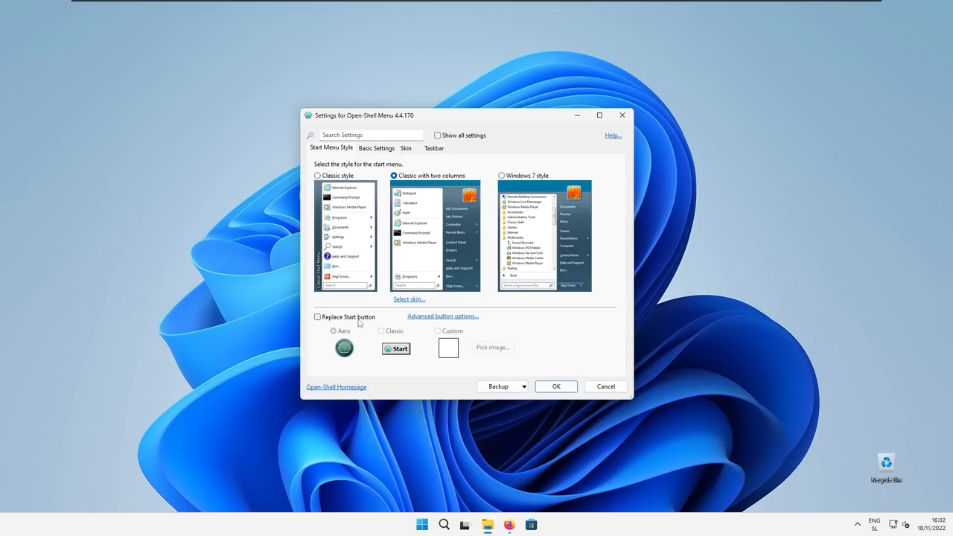
mouse_move(375, 307)
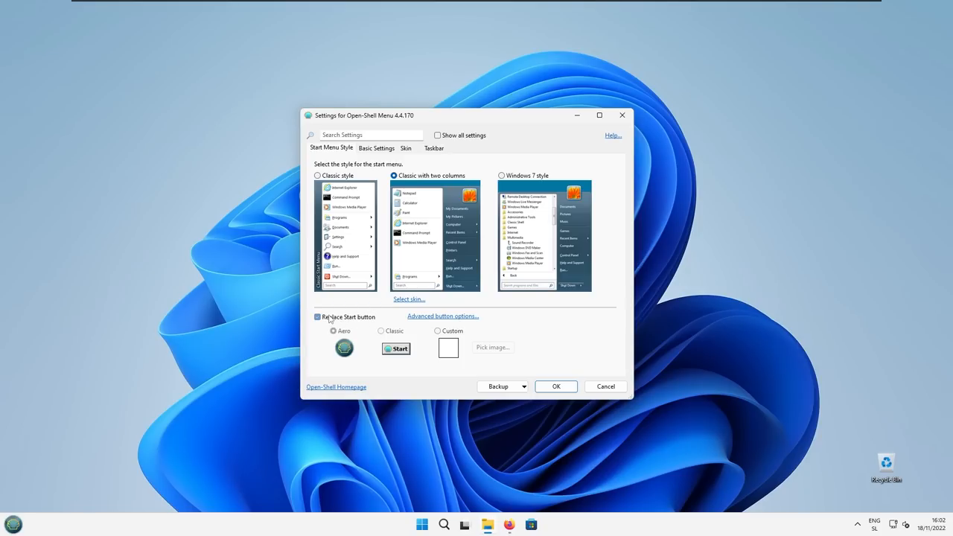
click(317, 316)
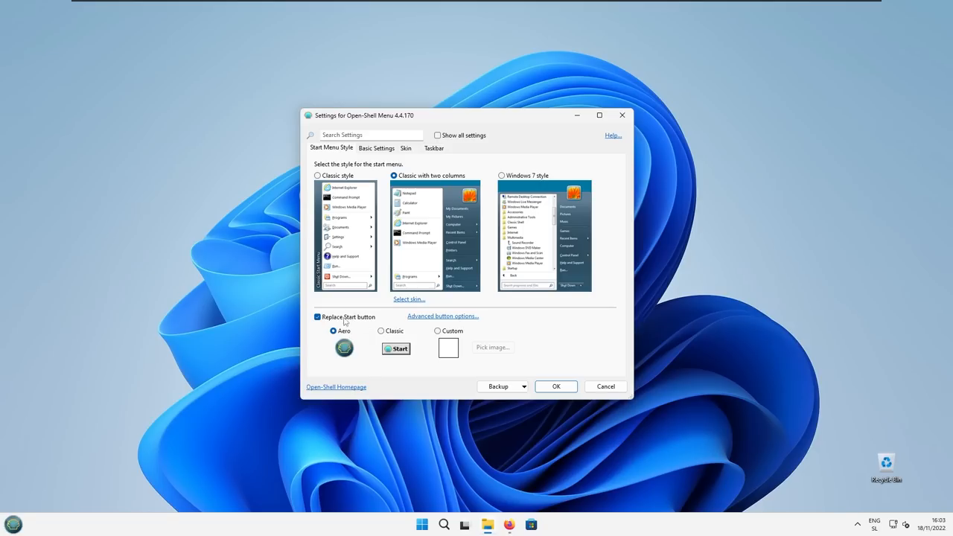
mouse_move(363, 325)
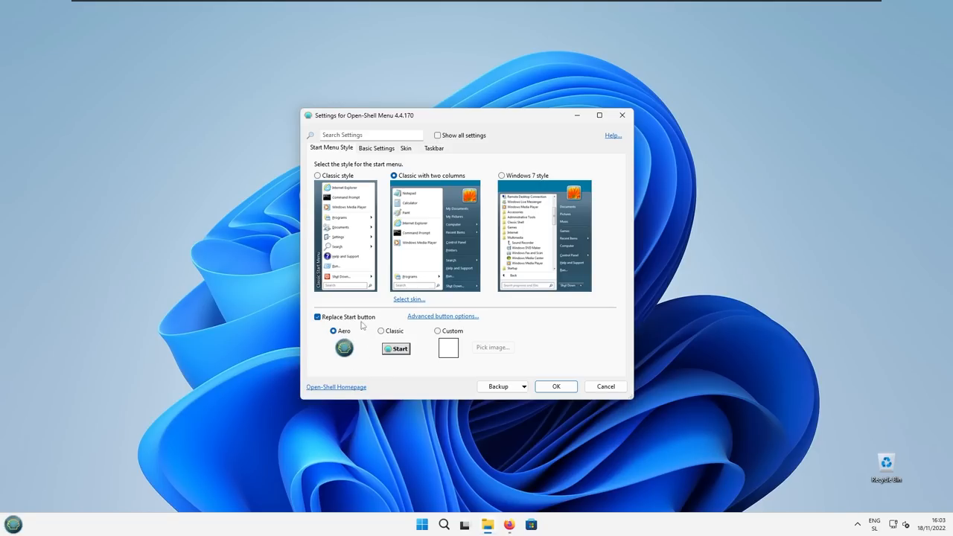
click(381, 331)
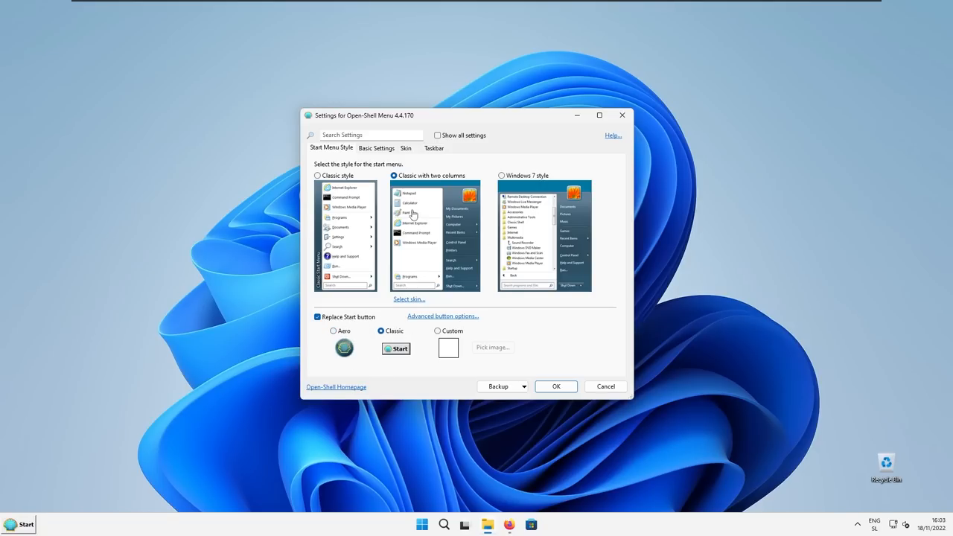
click(405, 149)
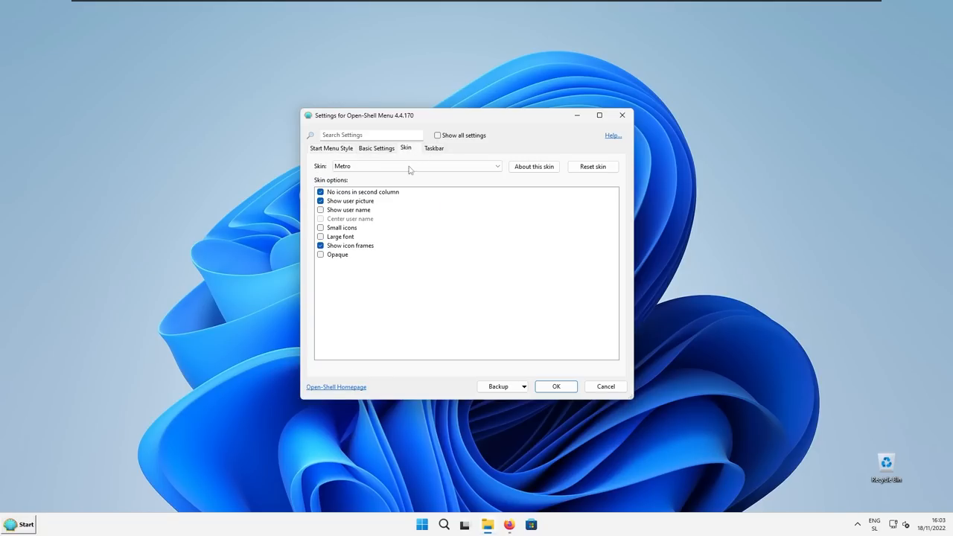
click(494, 166)
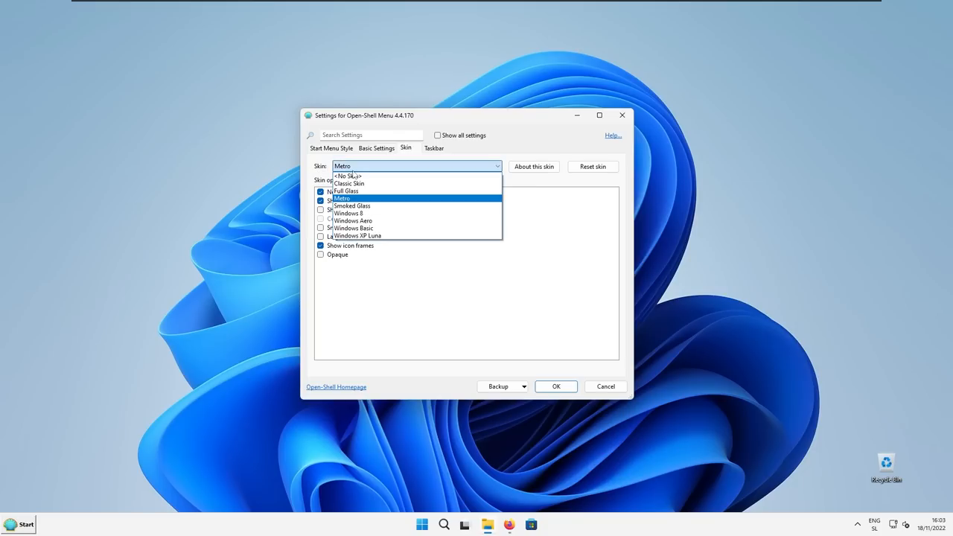
mouse_move(357, 235)
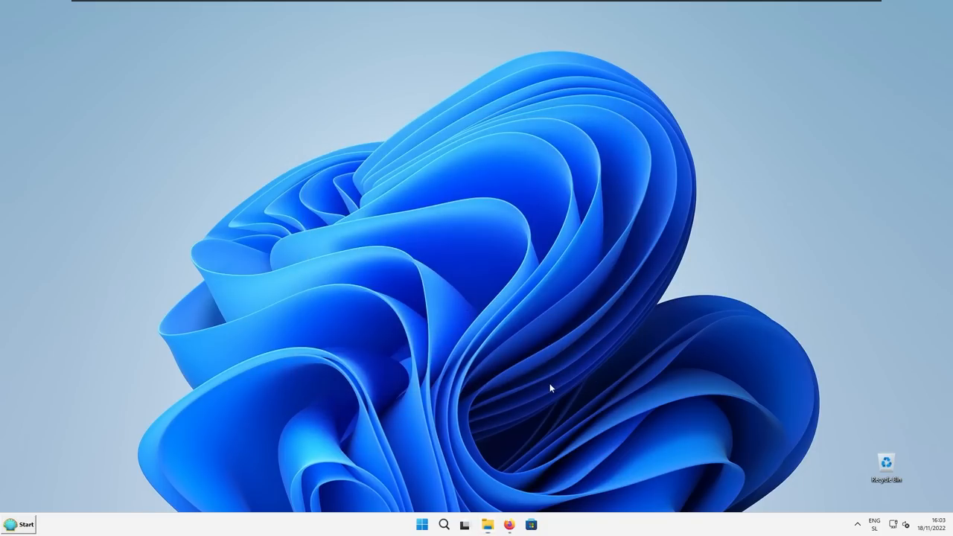
mouse_move(286, 382)
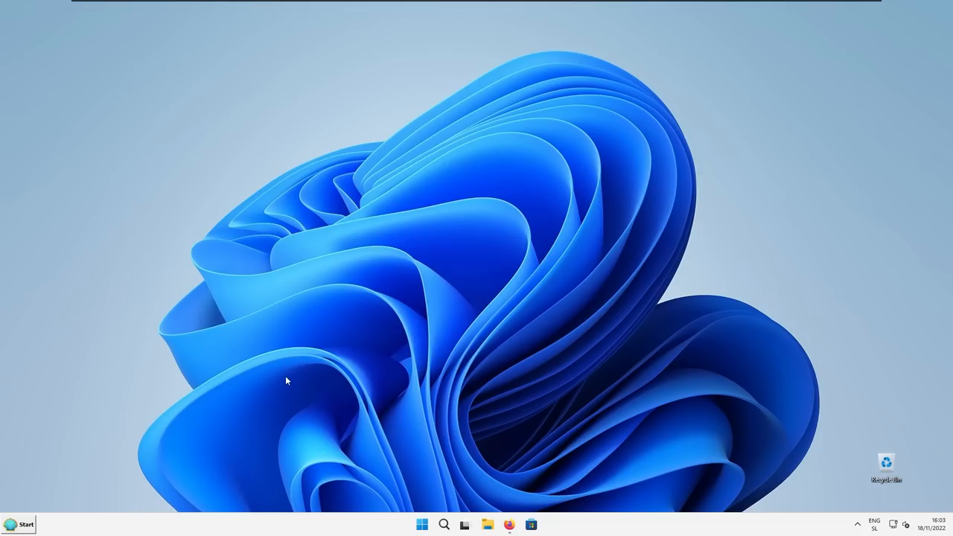
mouse_move(139, 459)
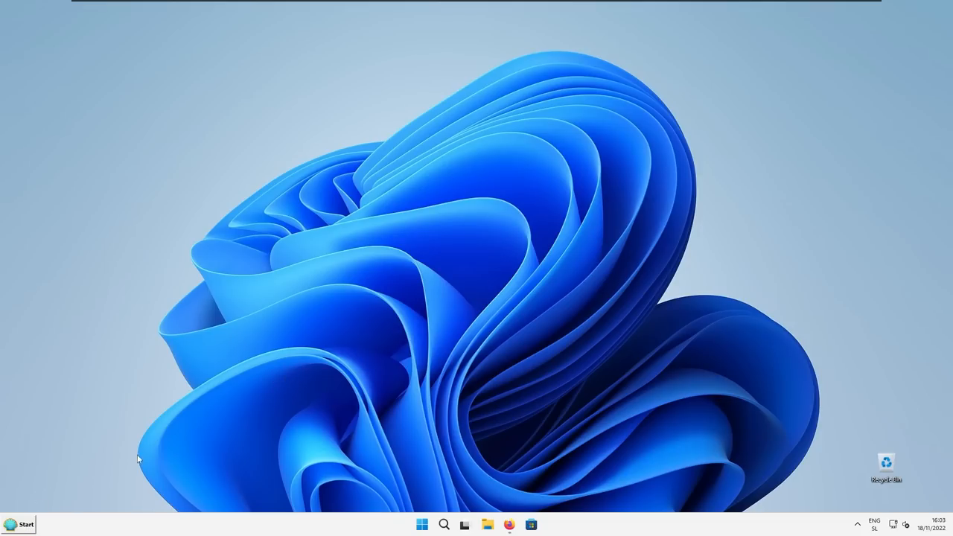
Open the new classic two-column Open-Shell Start menu from the taskbar
click(21, 524)
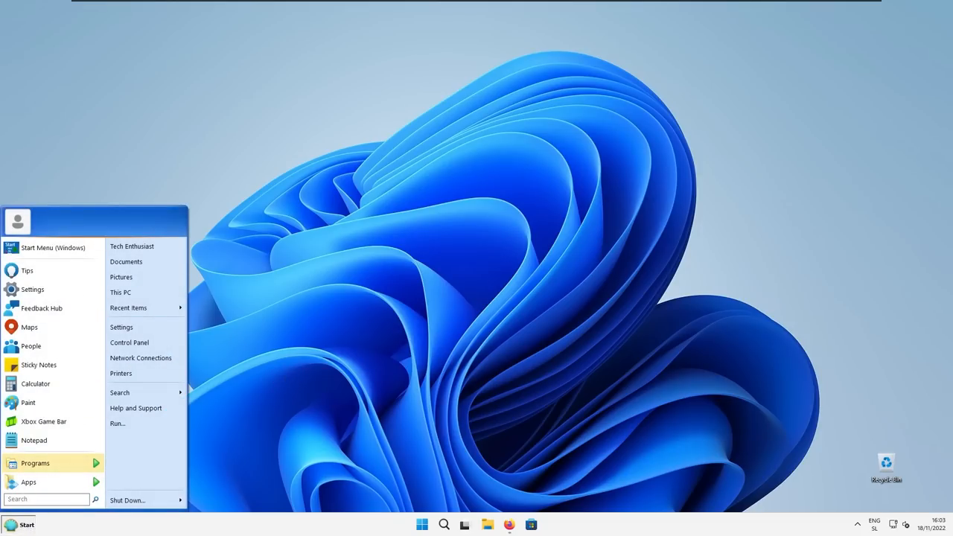
mouse_move(35, 384)
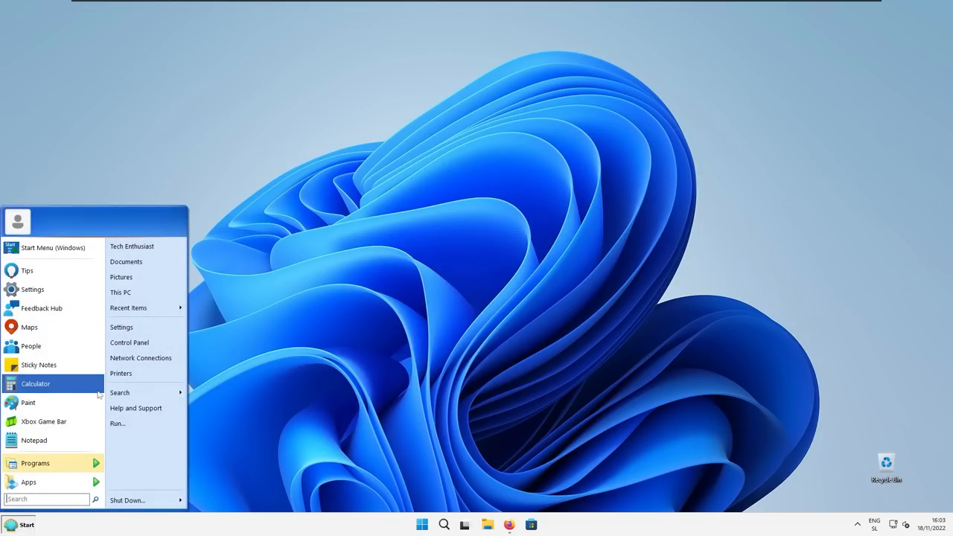
mouse_move(429, 453)
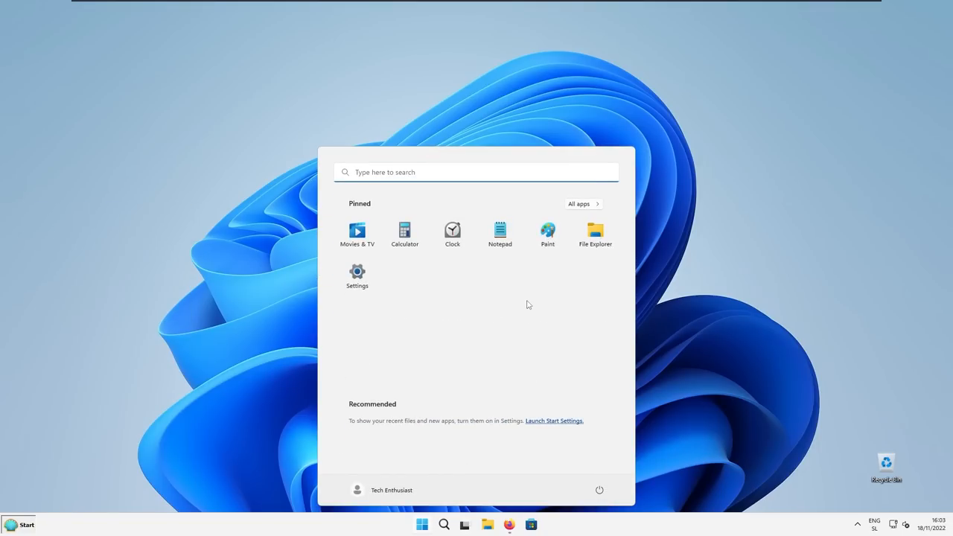
mouse_move(536, 289)
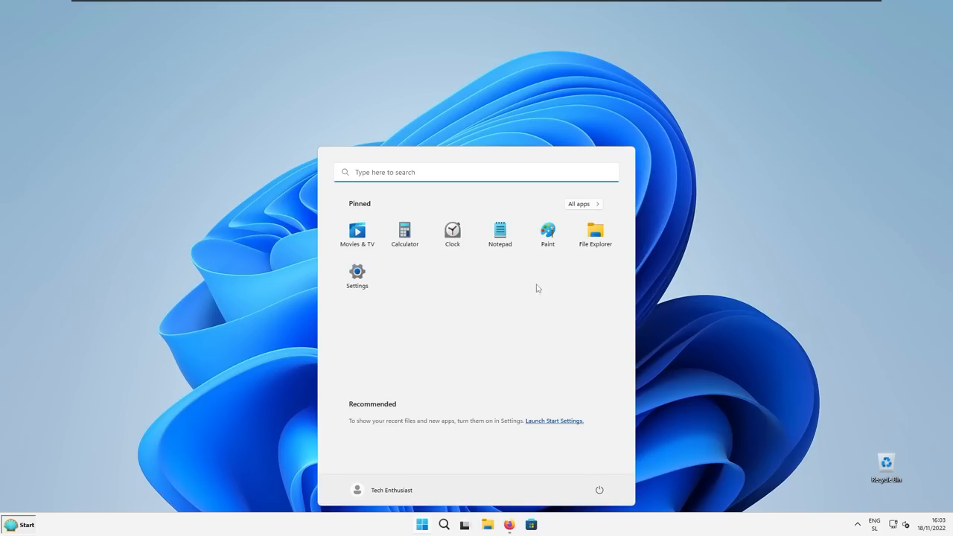
Set Taskbar alignment to Left under Personalization > Taskbar > Taskbar behaviors
click(358, 276)
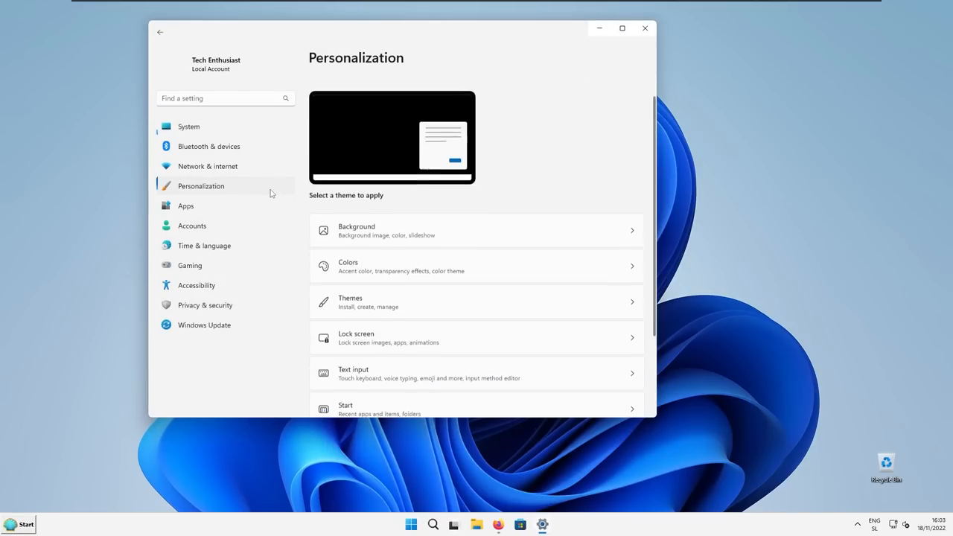
scroll(down, 3)
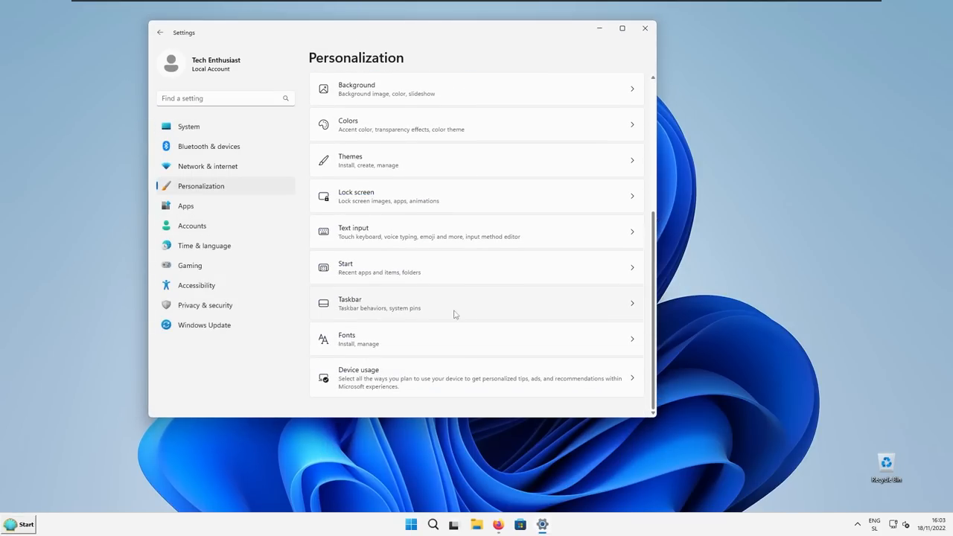
click(477, 304)
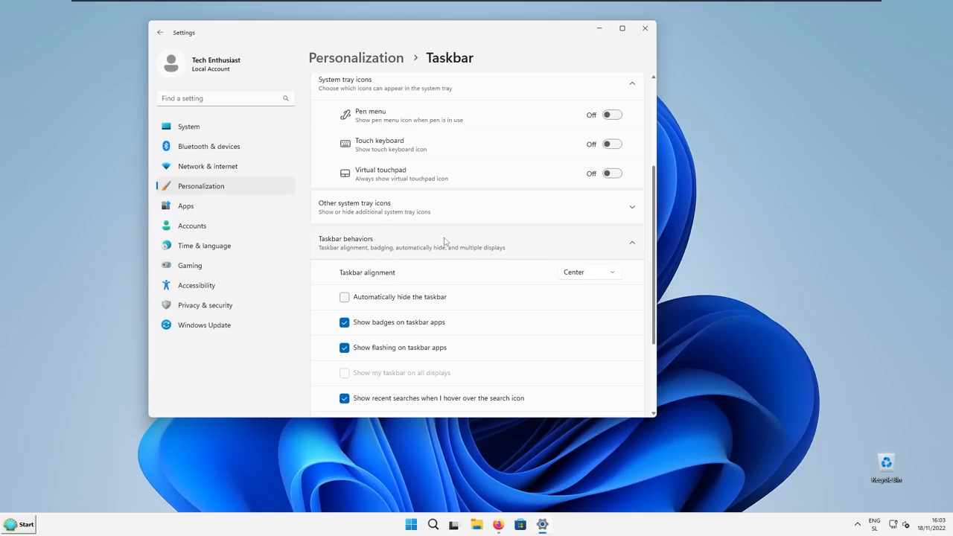
mouse_move(572, 280)
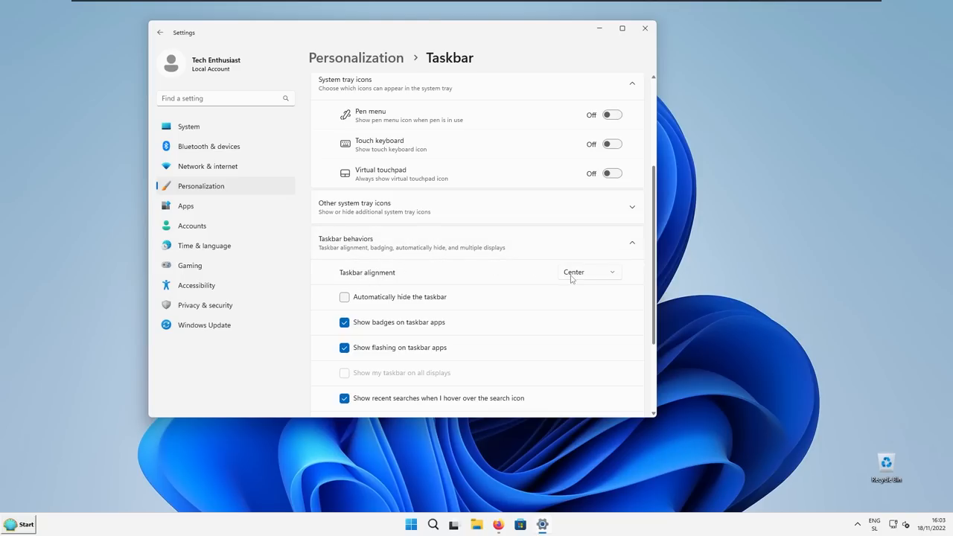
click(589, 271)
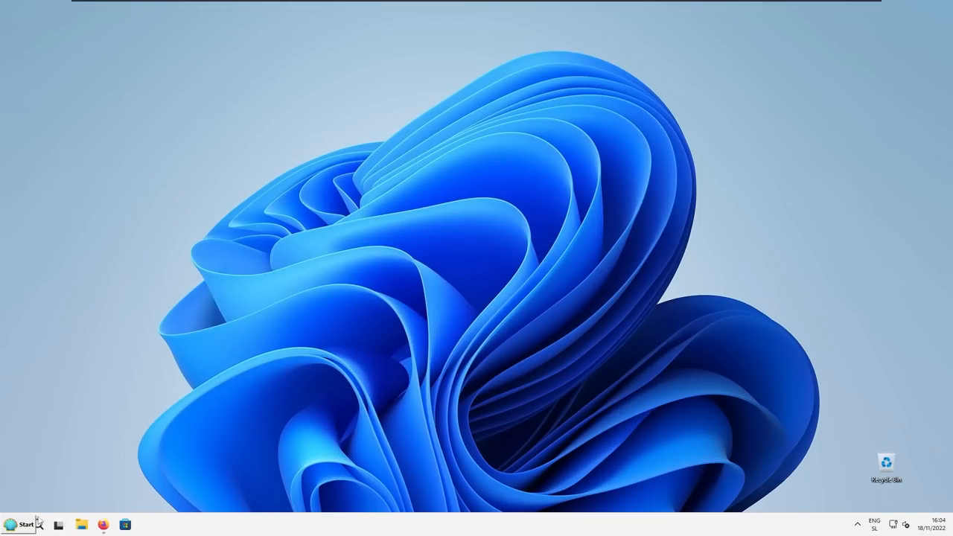
Open the classic Start menu from the now left-aligned Start orb
click(18, 524)
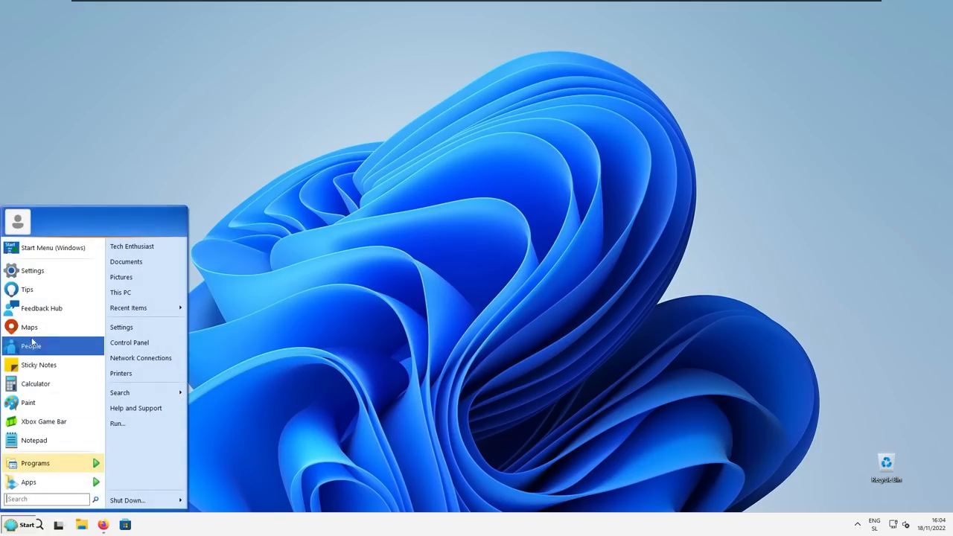
mouse_move(356, 312)
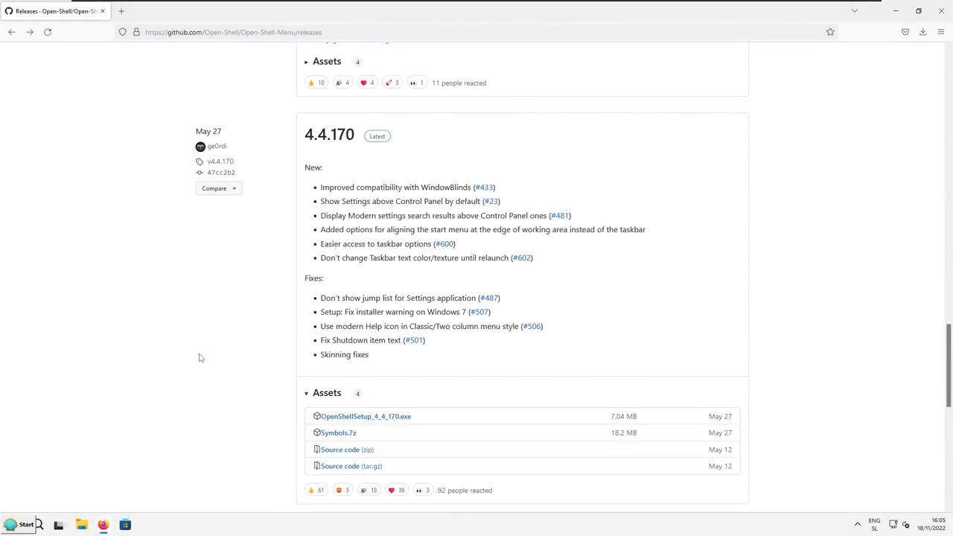
Search GitHub for 'retrobar' and open the dremin/RetroBar repository
scroll(up, 3)
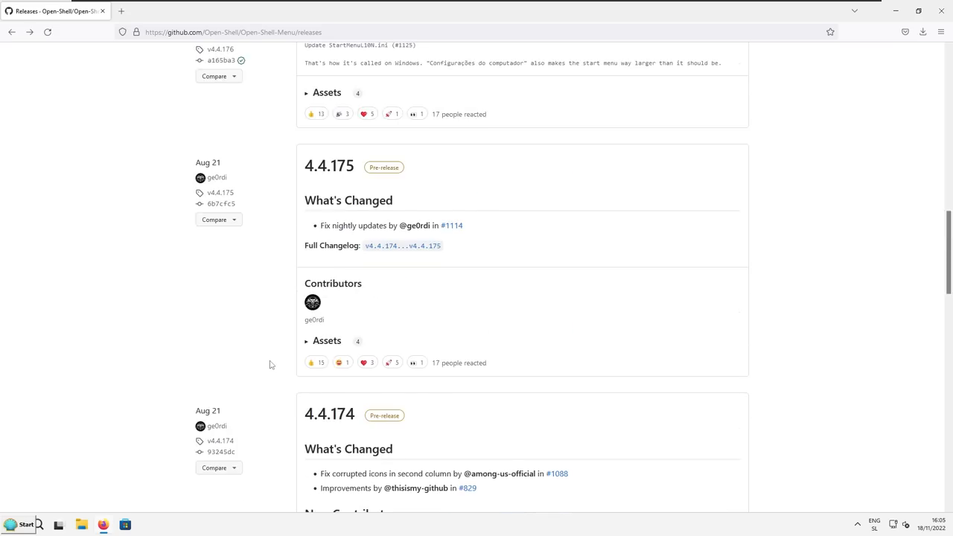
scroll(up, 3)
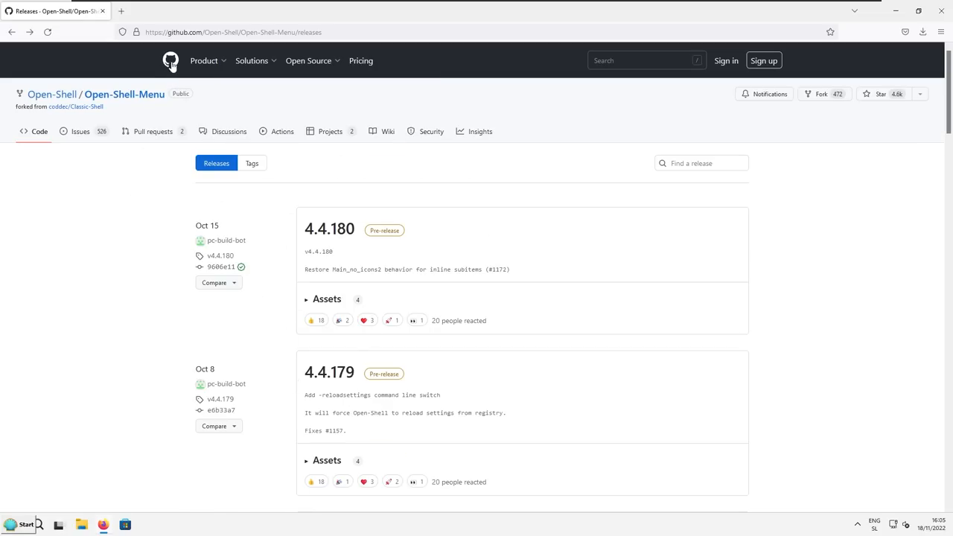
click(169, 59)
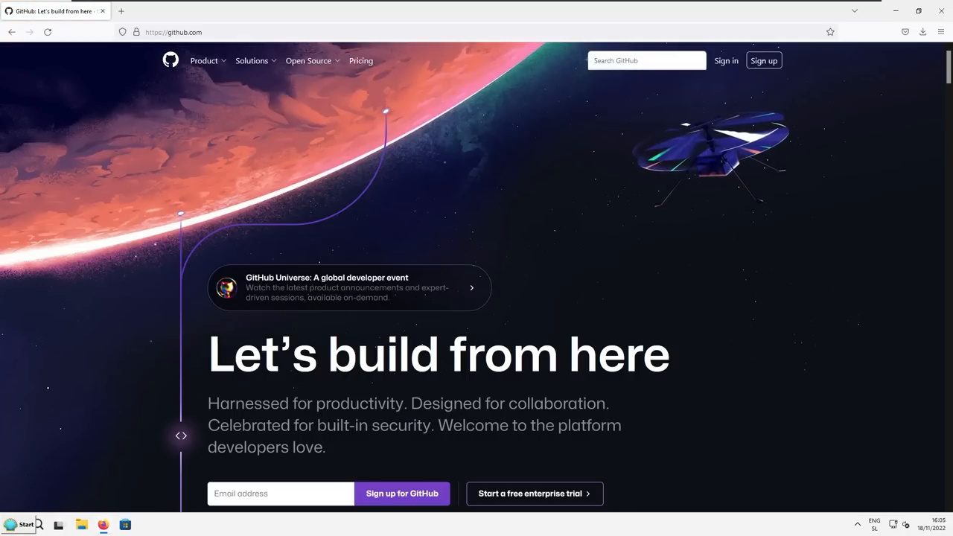
text(retrobar)
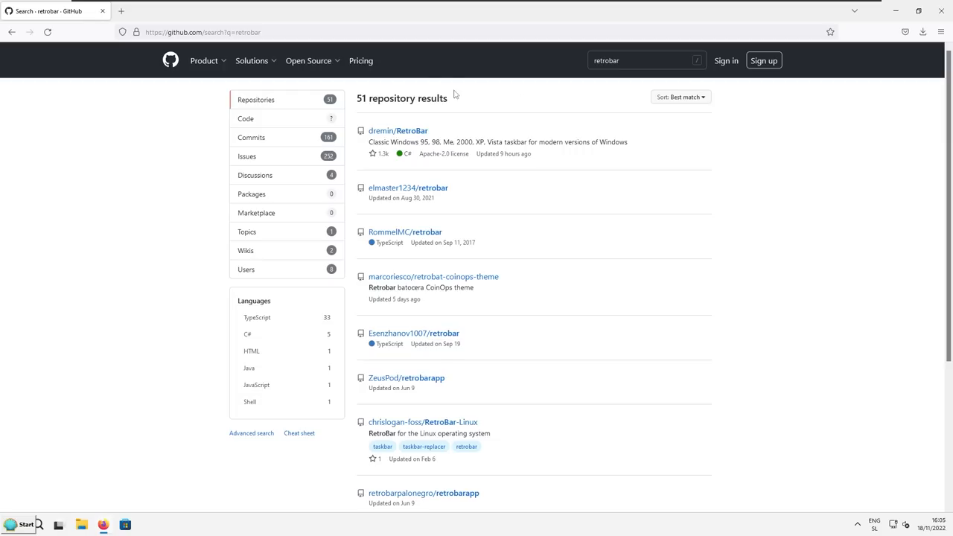
mouse_move(447, 78)
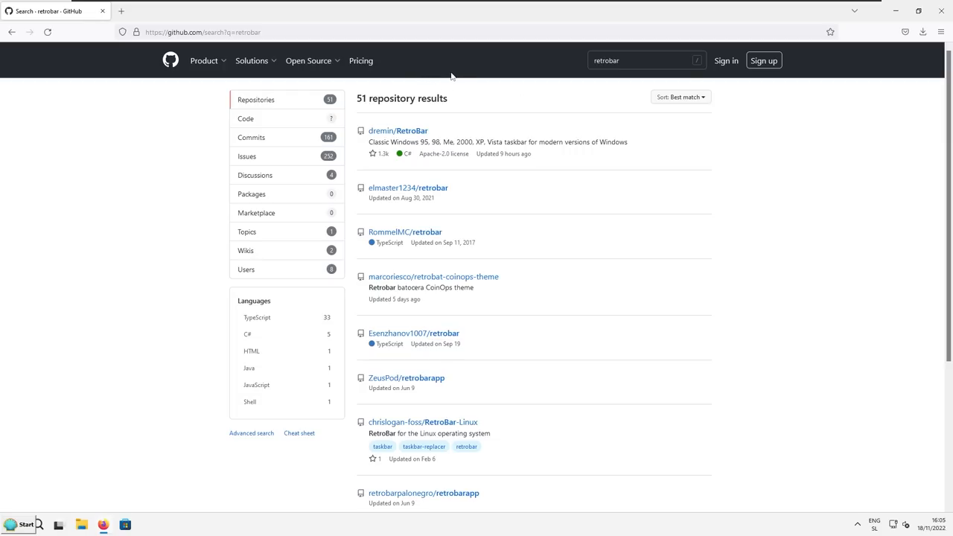
click(398, 131)
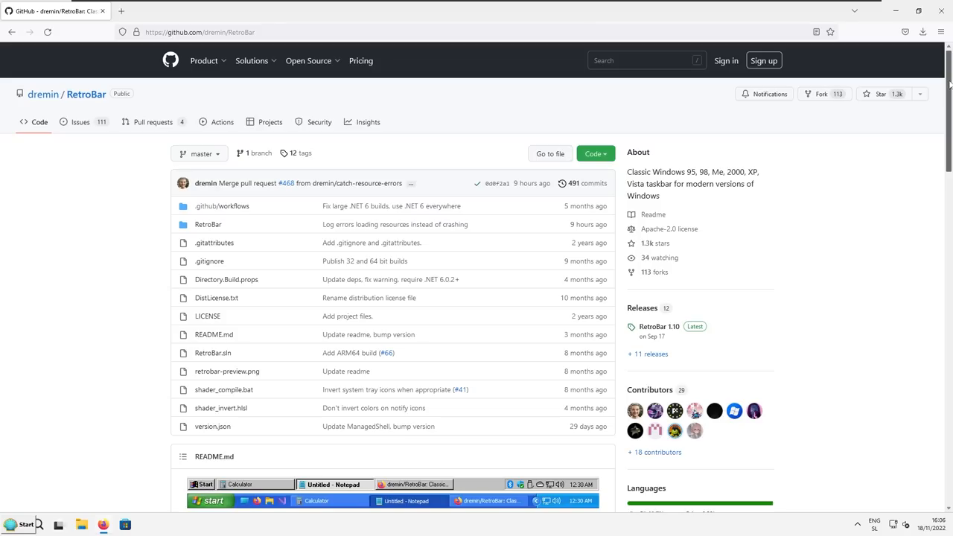
Download RetroBar64-bit.zip from the RetroBar 1.10 release Assets
scroll(down, 3)
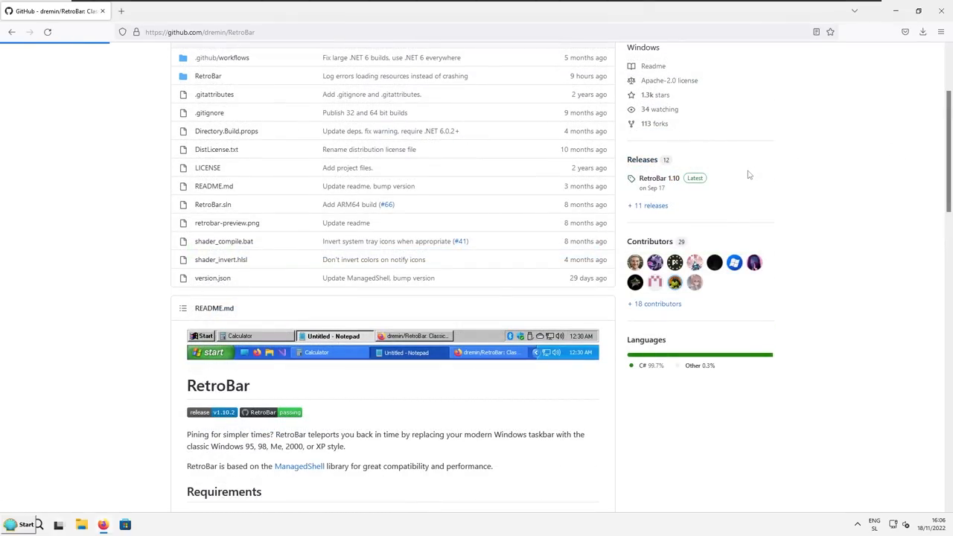
click(658, 179)
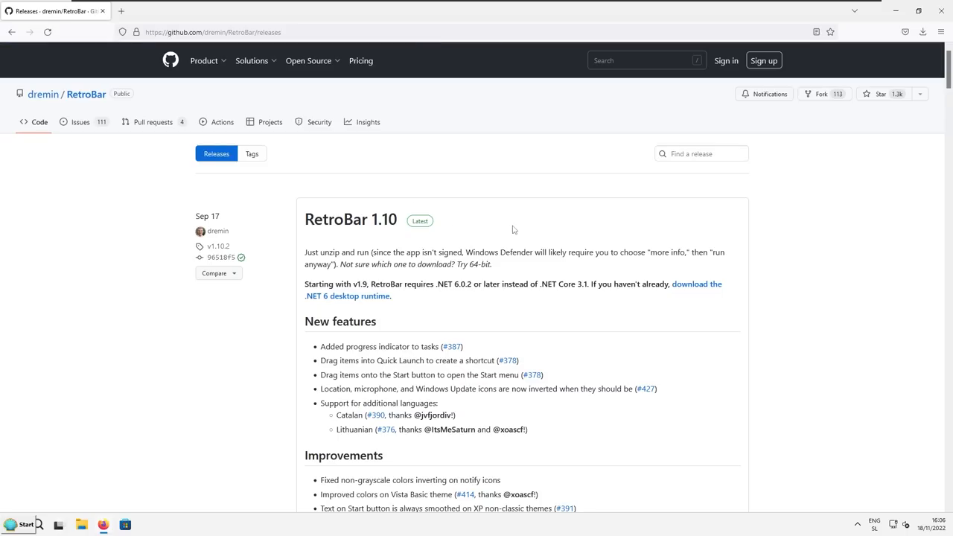
mouse_move(488, 204)
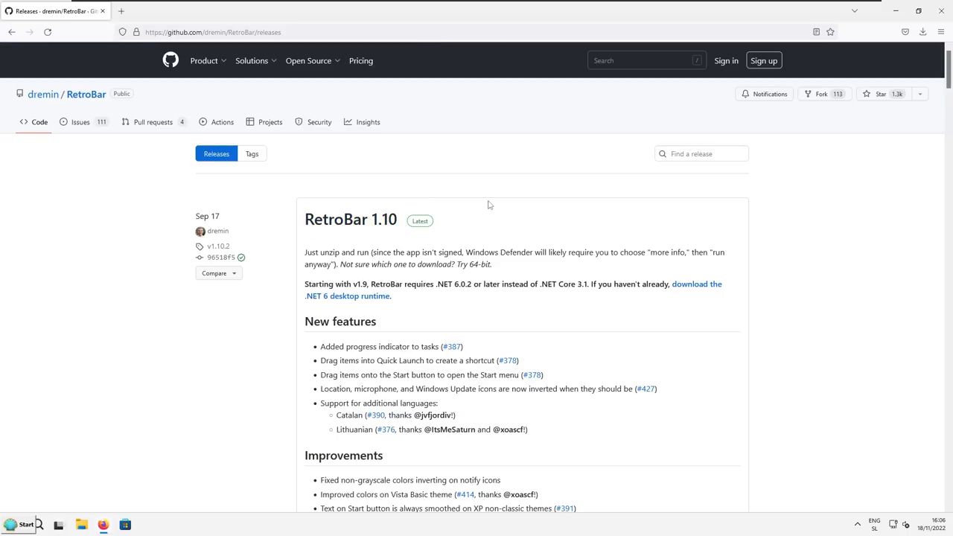
scroll(down, 3)
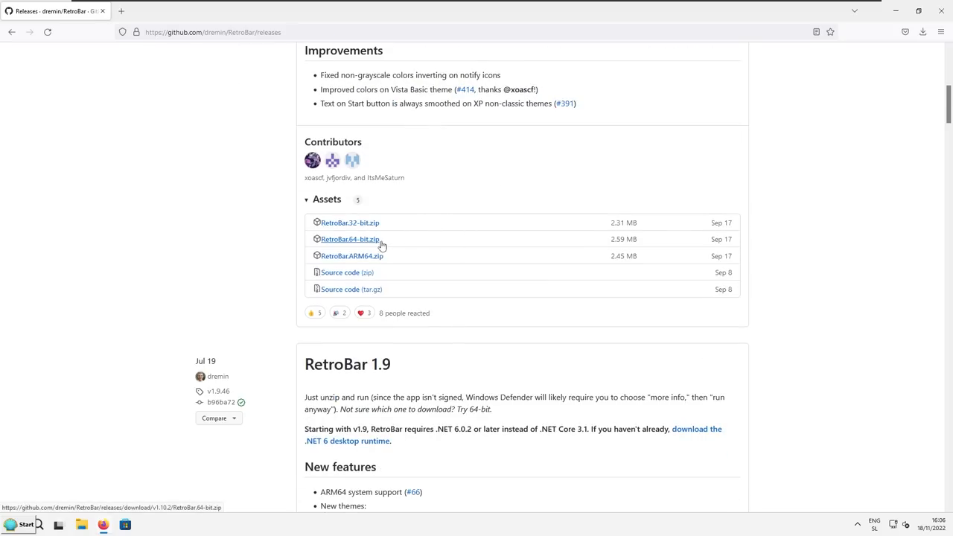
mouse_move(375, 243)
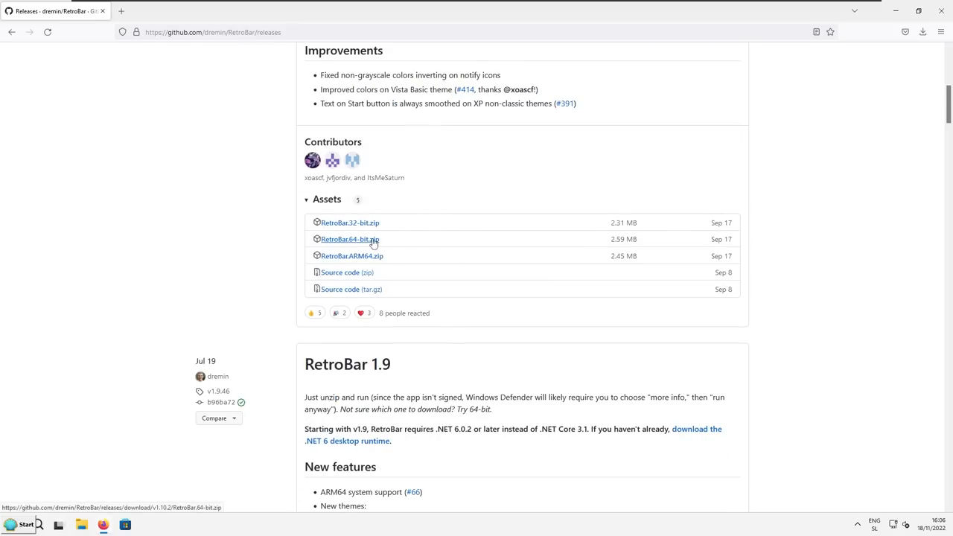
click(349, 238)
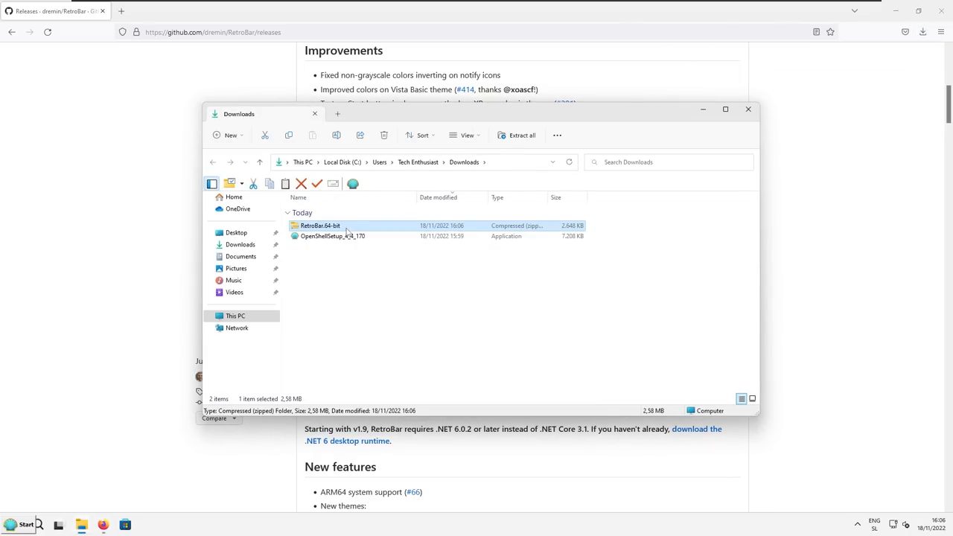
Extract RetroBar64-bit.zip into its suggested folder and select RetroBar.exe inside it
right_click(320, 227)
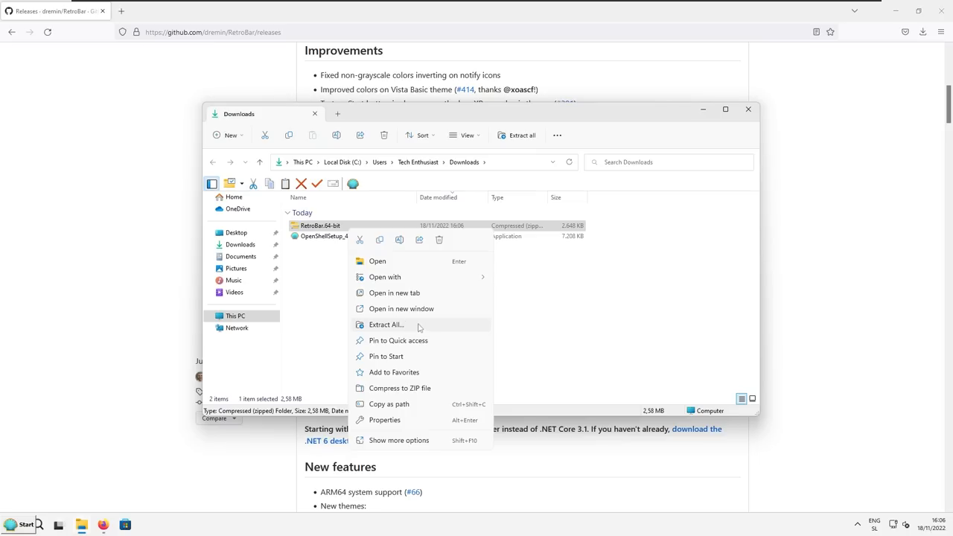
click(386, 325)
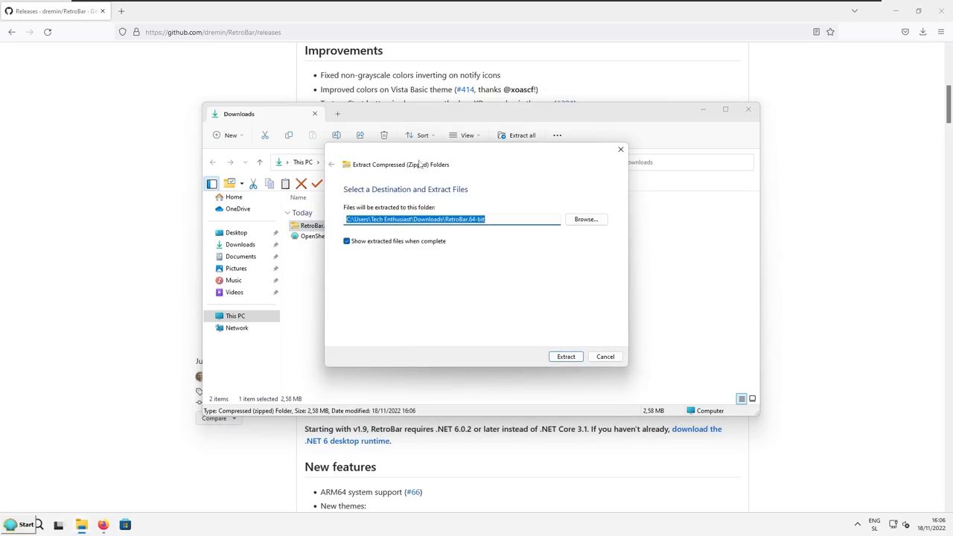
mouse_move(450, 152)
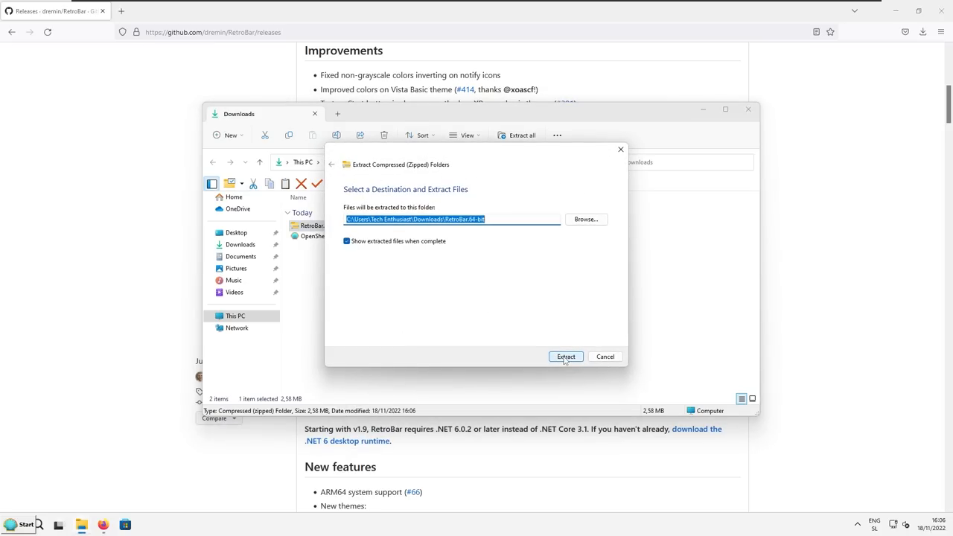
click(566, 356)
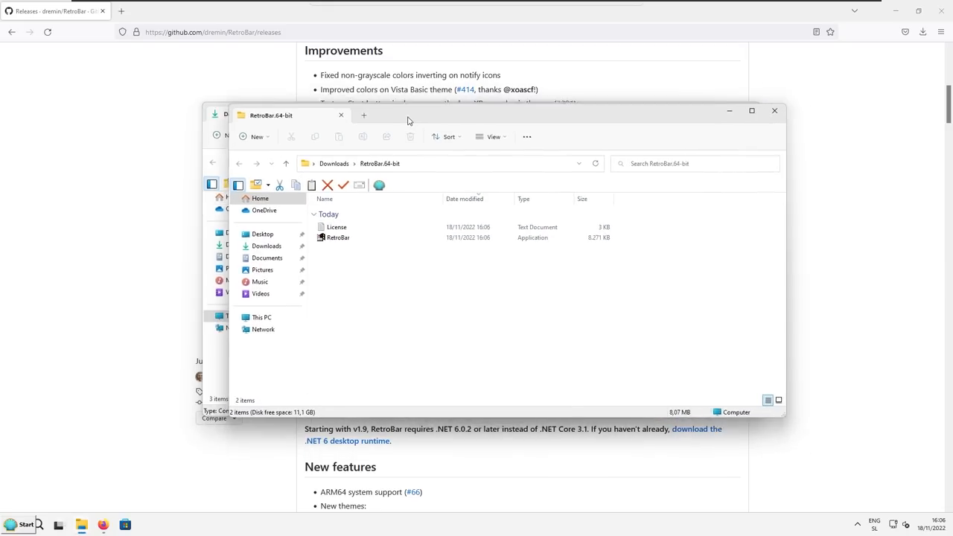
click(340, 237)
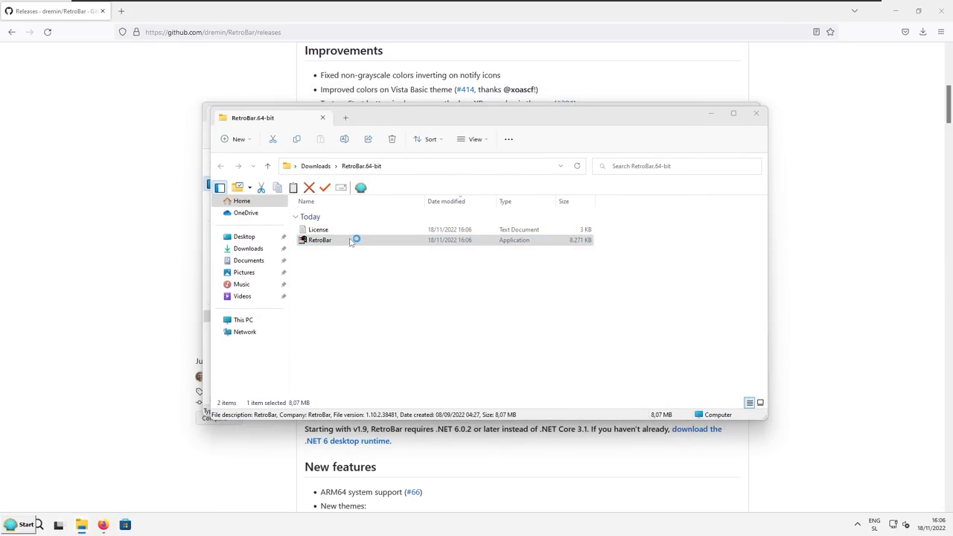
Run RetroBar.exe past the SmartScreen warning, reaching the .NET Desktop Runtime 6.0.0 prompt
double_click(319, 240)
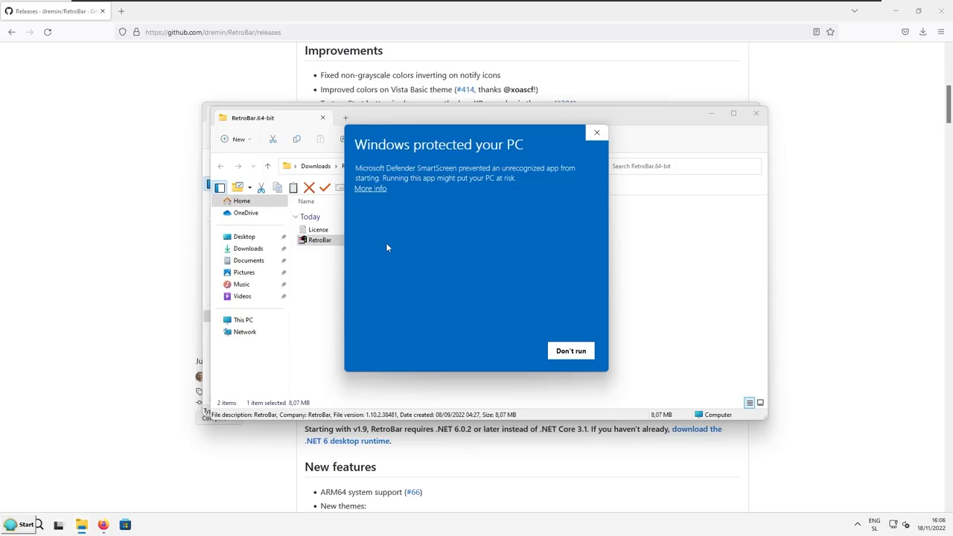
mouse_move(438, 217)
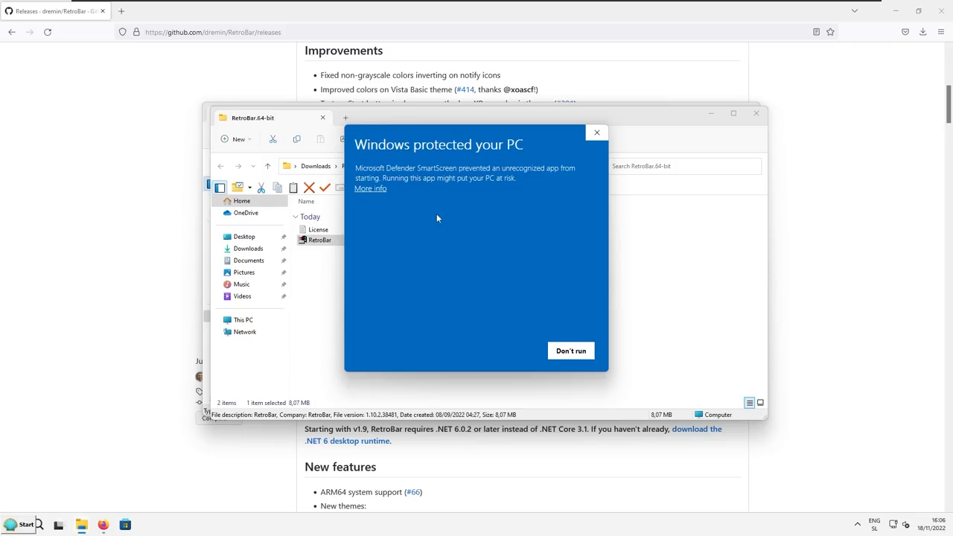
click(370, 188)
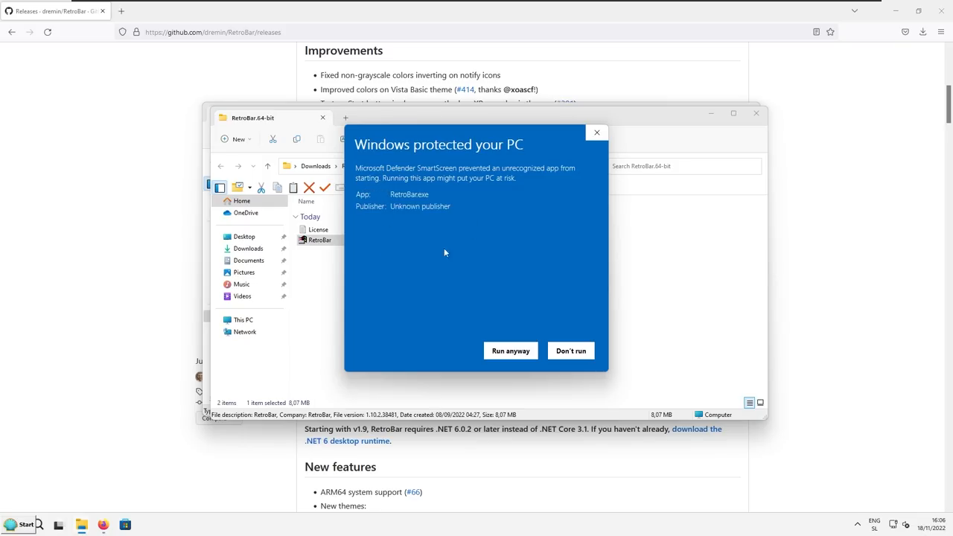
click(510, 351)
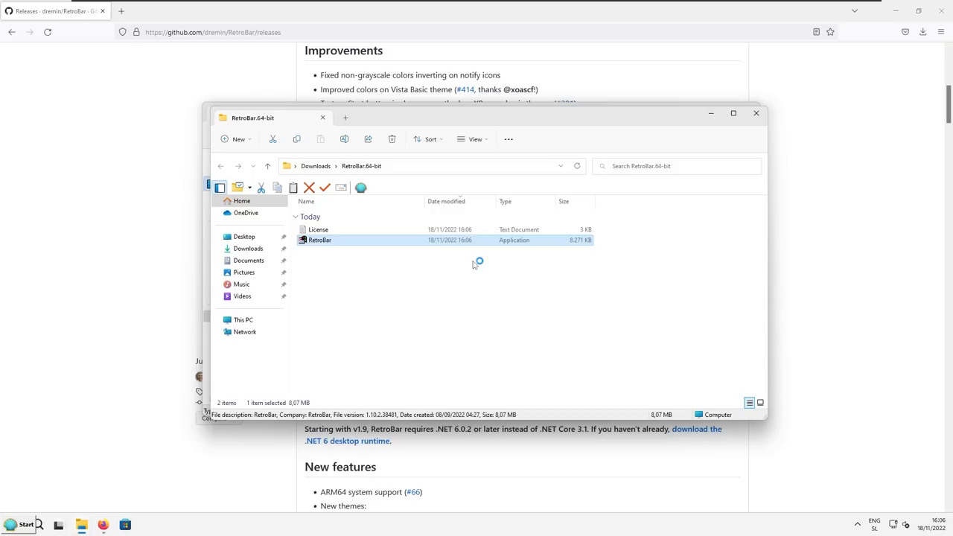
double_click(319, 240)
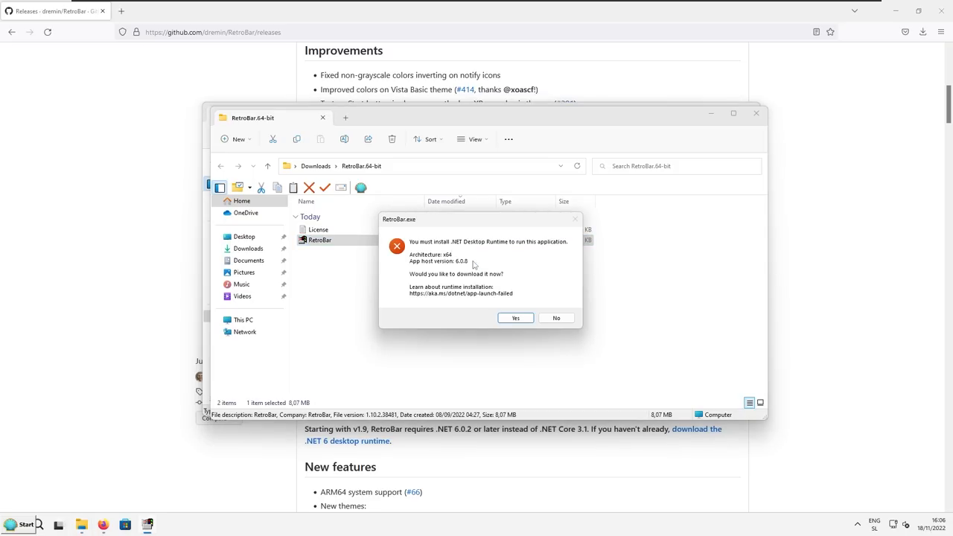
mouse_move(522, 224)
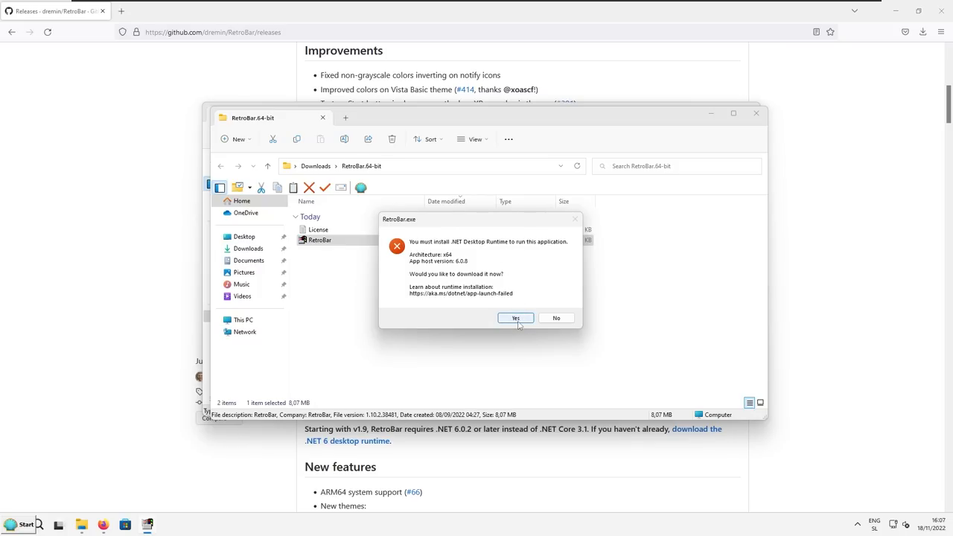
Download and install Microsoft Windows Desktop Runtime 6.0.11 (x64), then close the installer
click(515, 319)
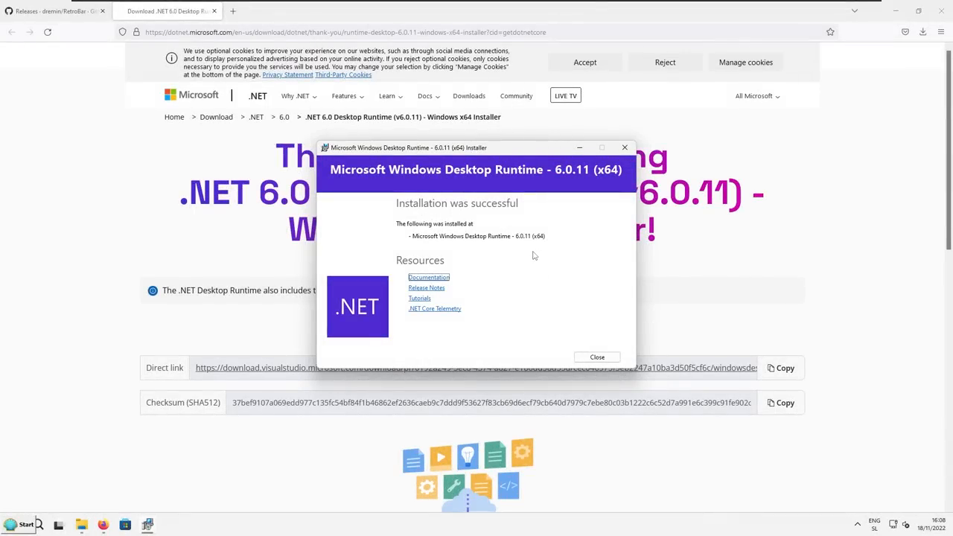
mouse_move(521, 214)
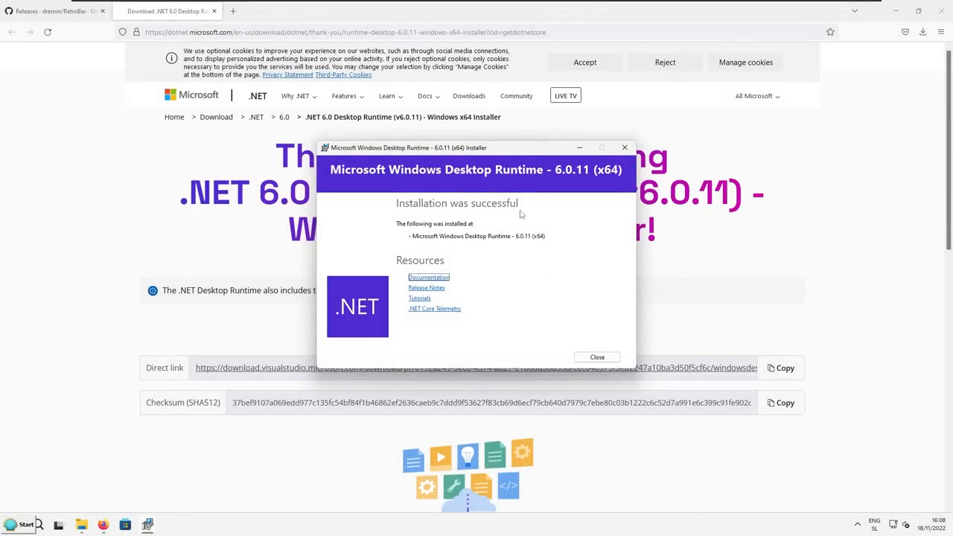
click(596, 358)
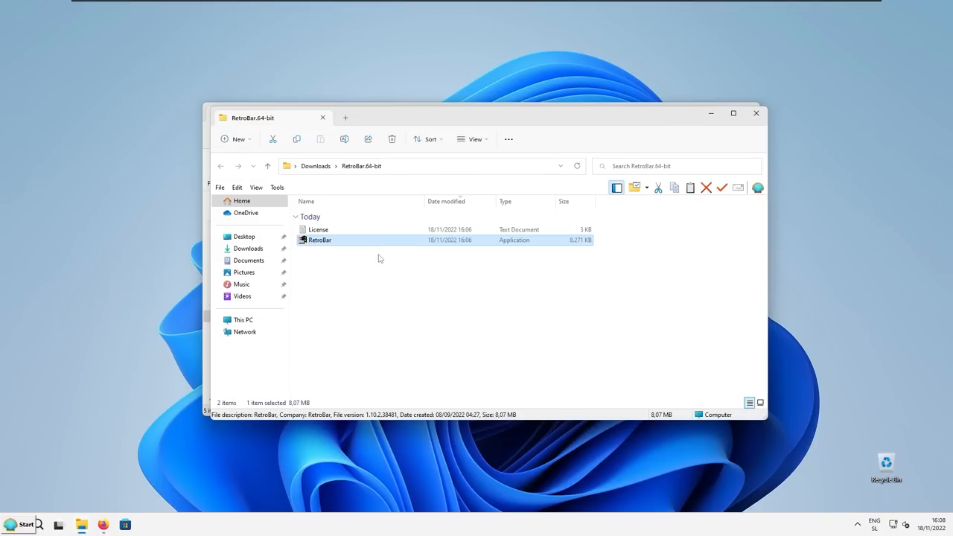
mouse_move(377, 253)
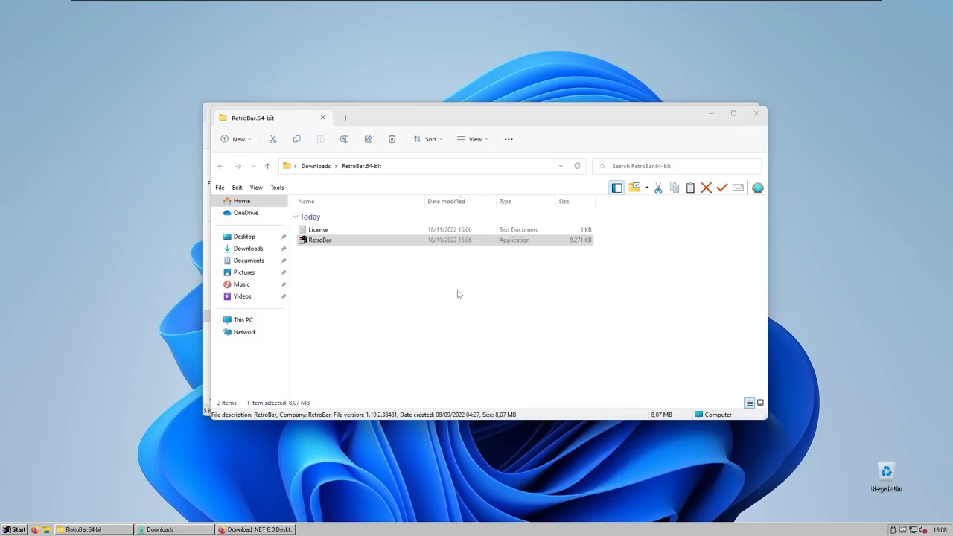
mouse_move(33, 495)
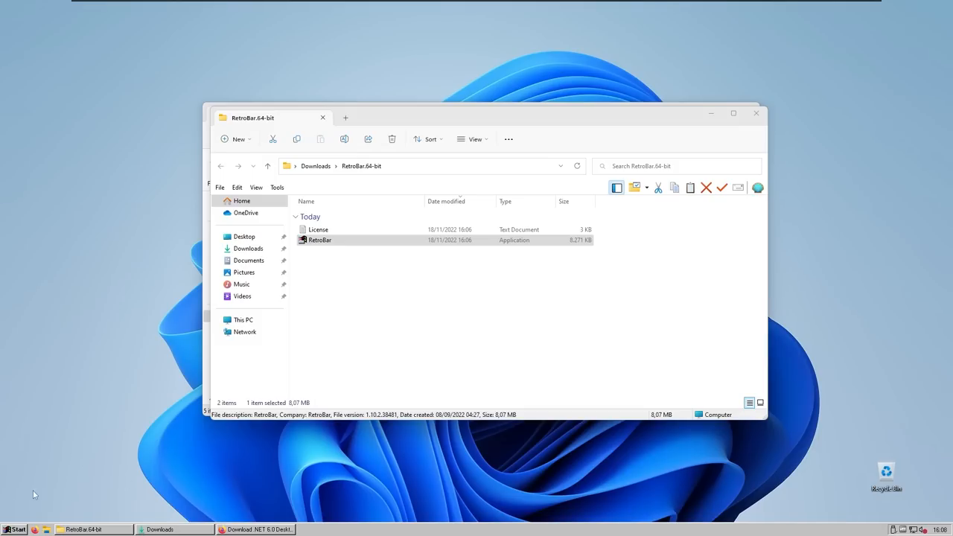
mouse_move(128, 353)
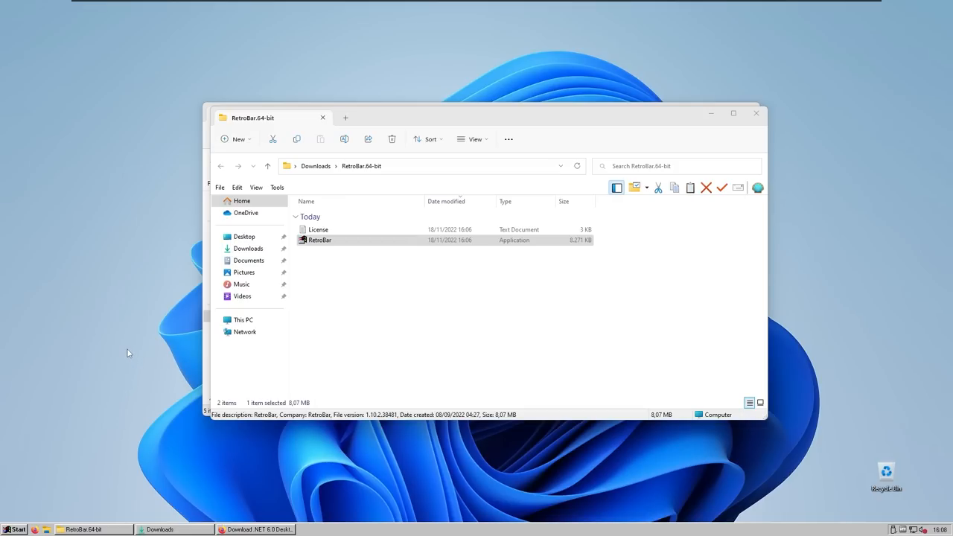
Bring up the RetroBar taskbar's Properties window from its context menu
right_click(444, 528)
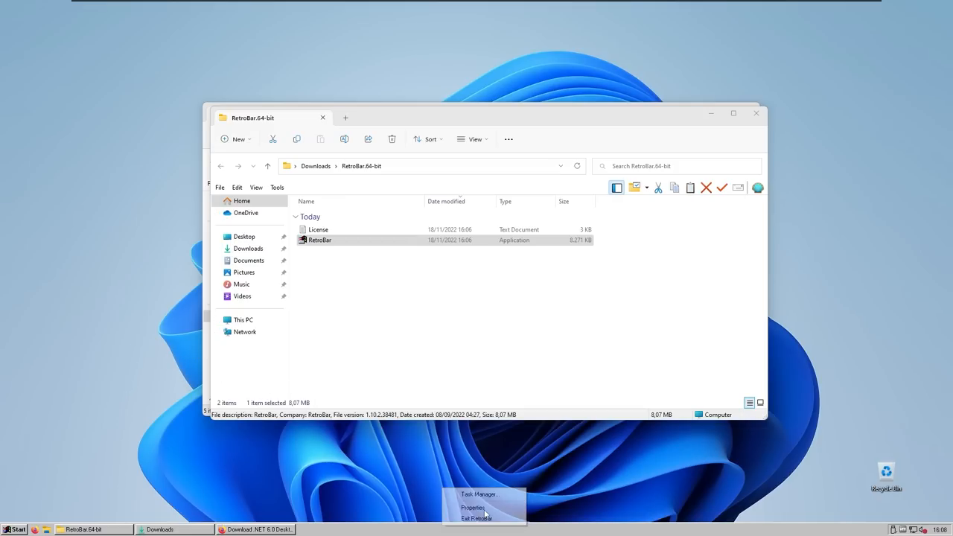
click(474, 507)
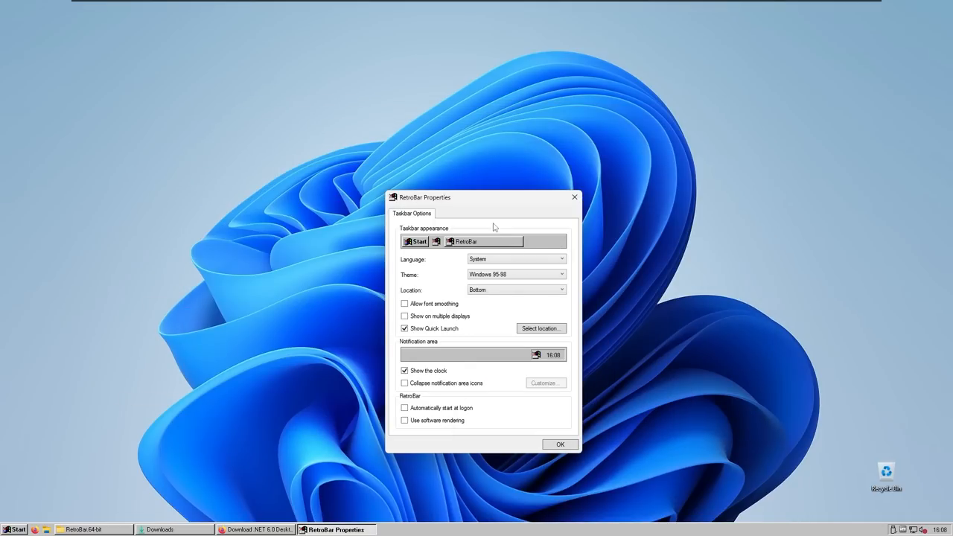
mouse_move(432, 265)
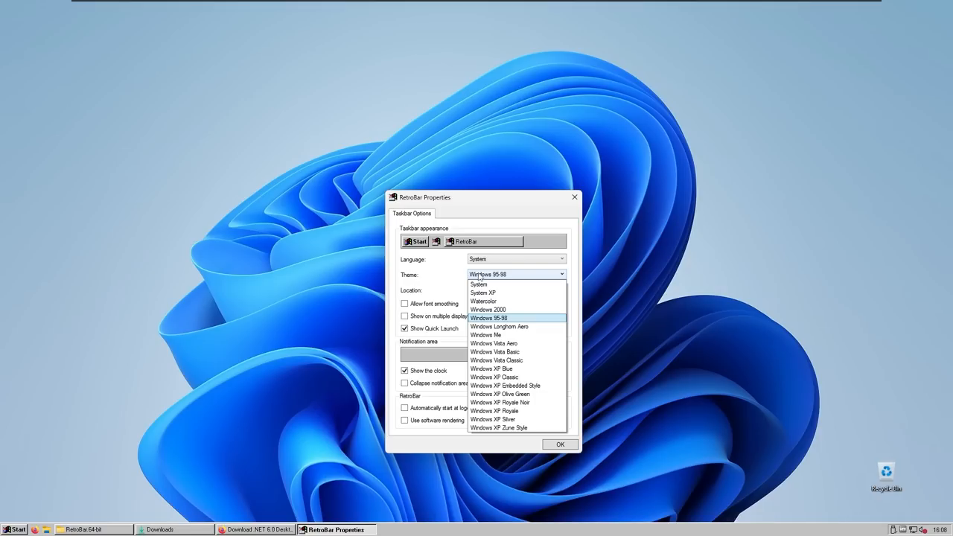
mouse_move(492, 370)
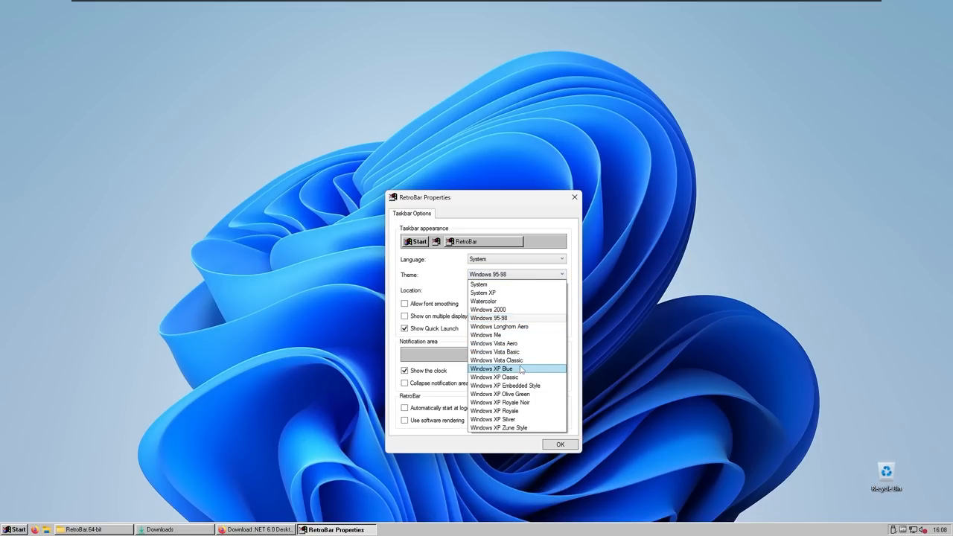
Set the RetroBar taskbar theme to Windows XP Blue
click(492, 369)
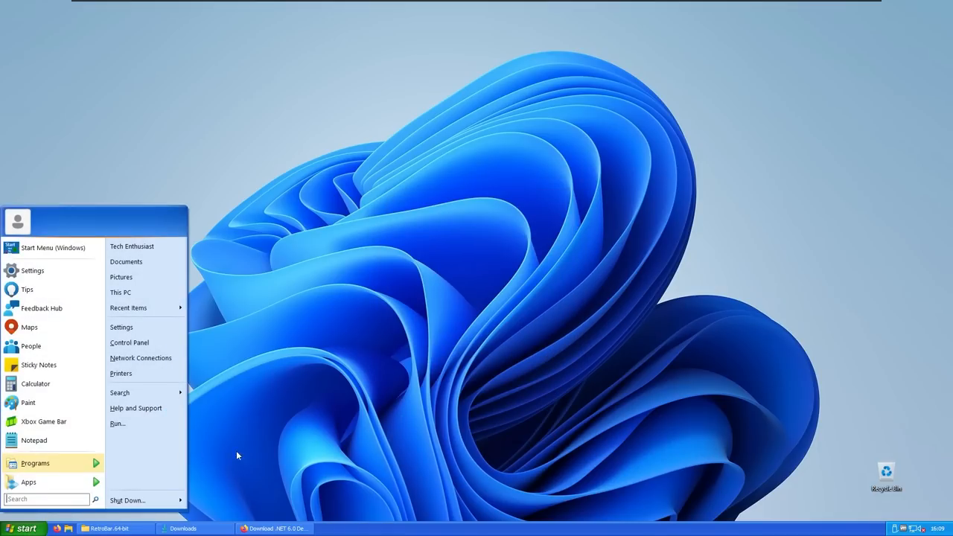
mouse_move(52, 309)
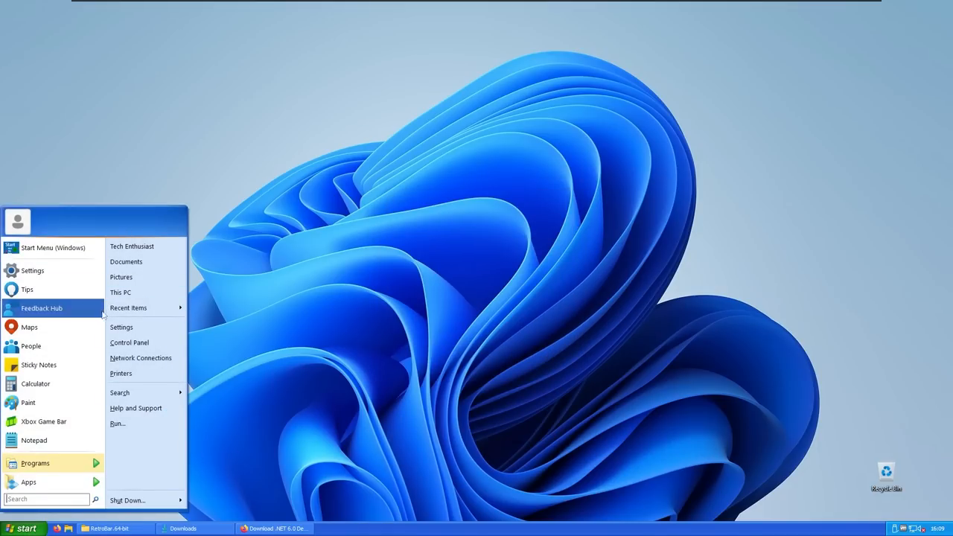
mouse_move(438, 357)
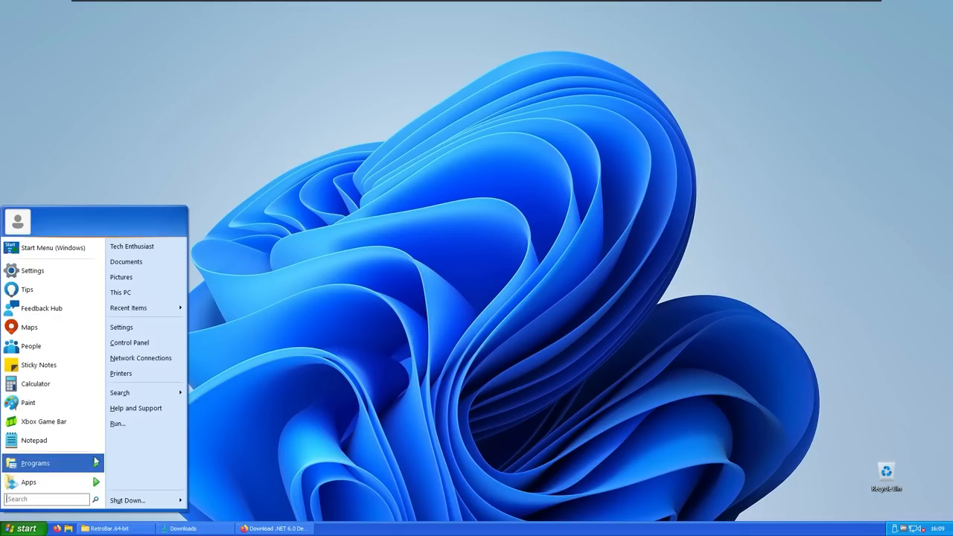
mouse_move(30, 328)
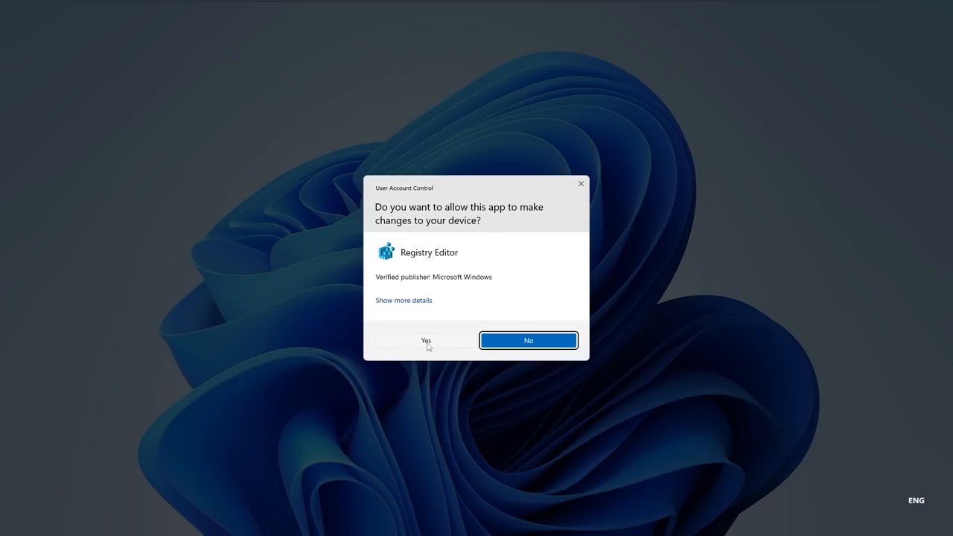
Under HKCU Explorer\Advanced, create a DWORD (32-bit) value named TaskbarSi and confirm its data
click(426, 339)
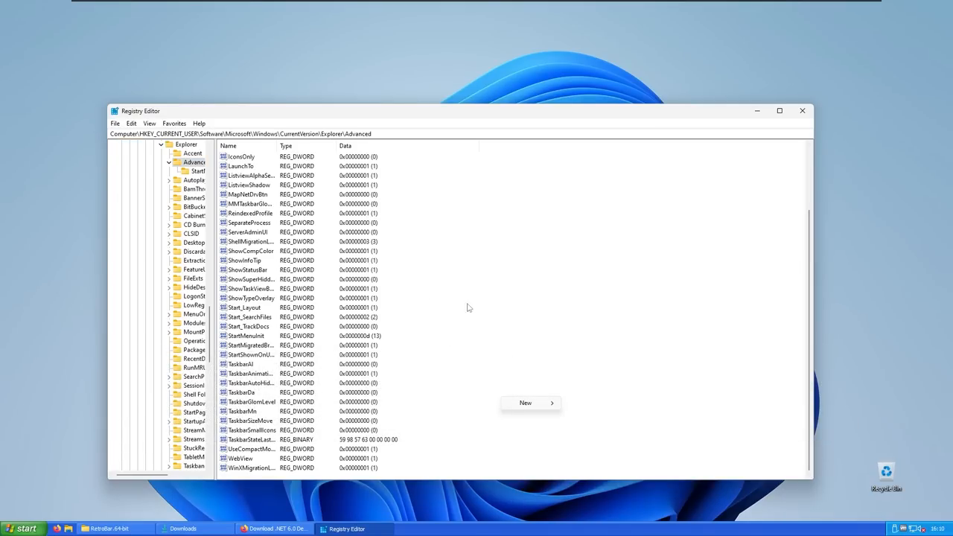
mouse_move(444, 260)
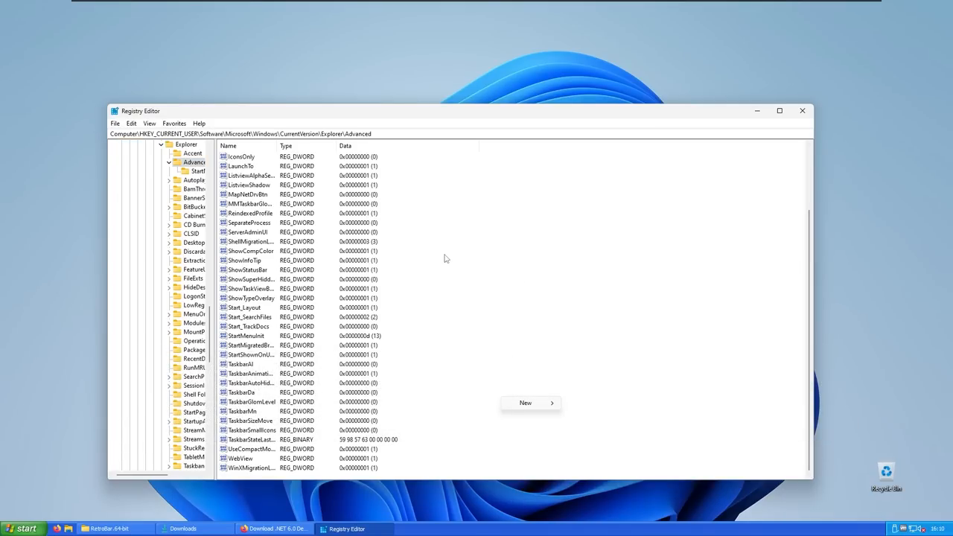
click(525, 402)
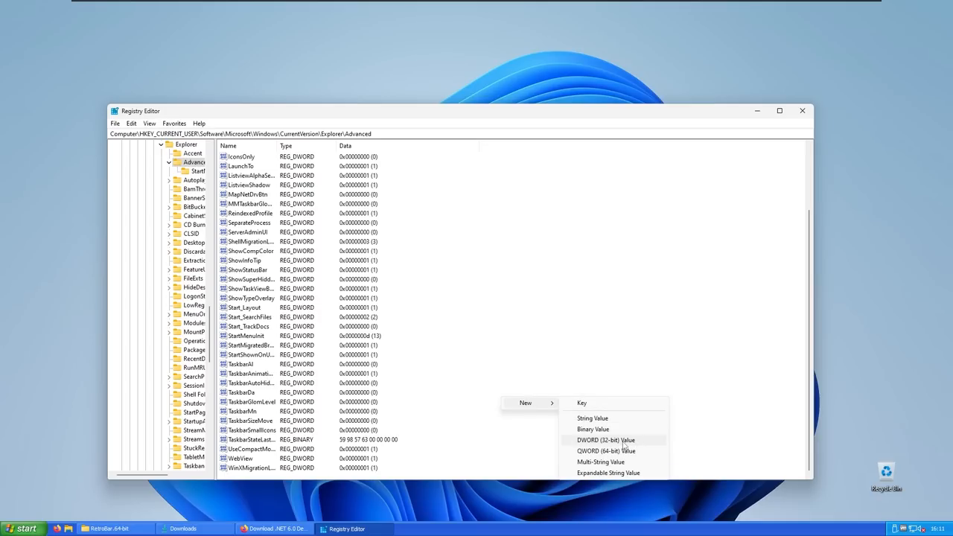
click(605, 441)
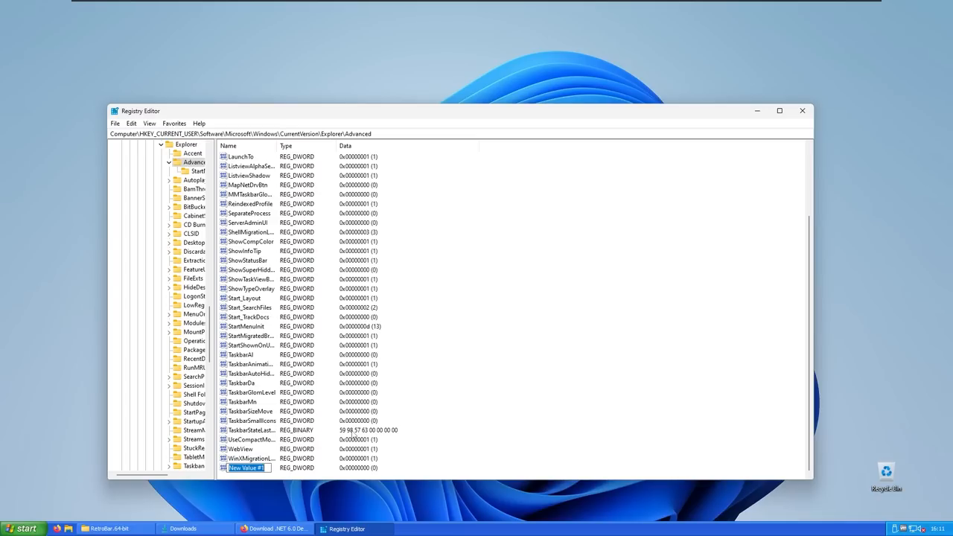
text(TaskbarSi)
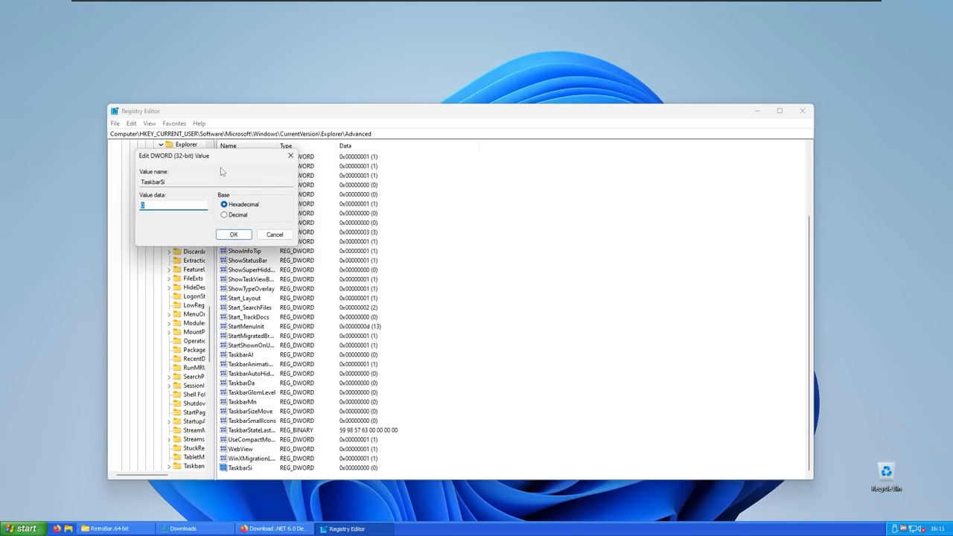
mouse_move(215, 159)
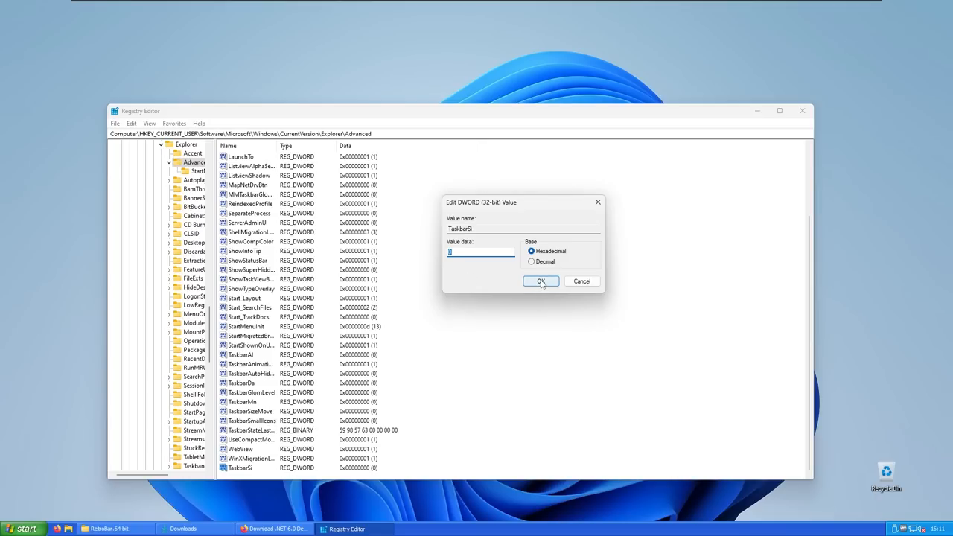
click(541, 282)
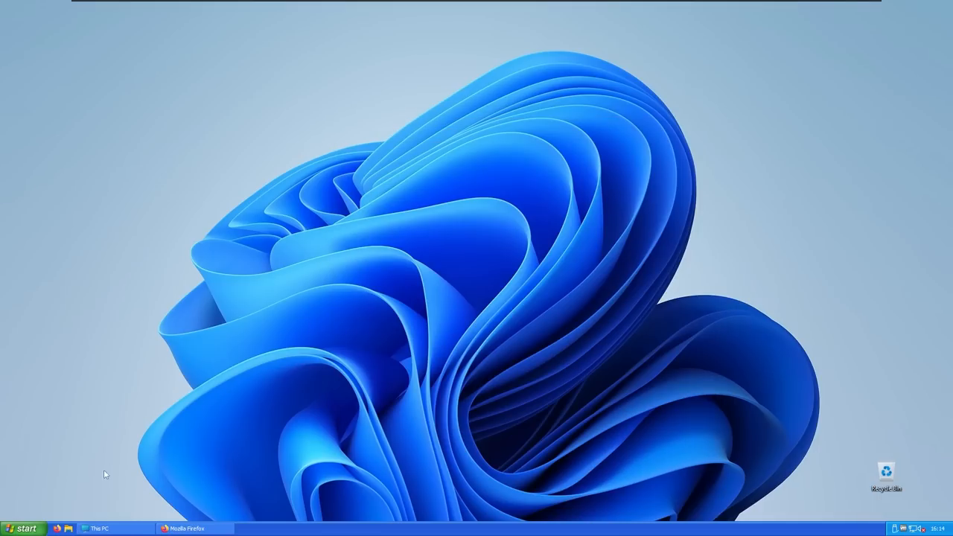
Bring Firefox back to the front from the taskbar
click(23, 527)
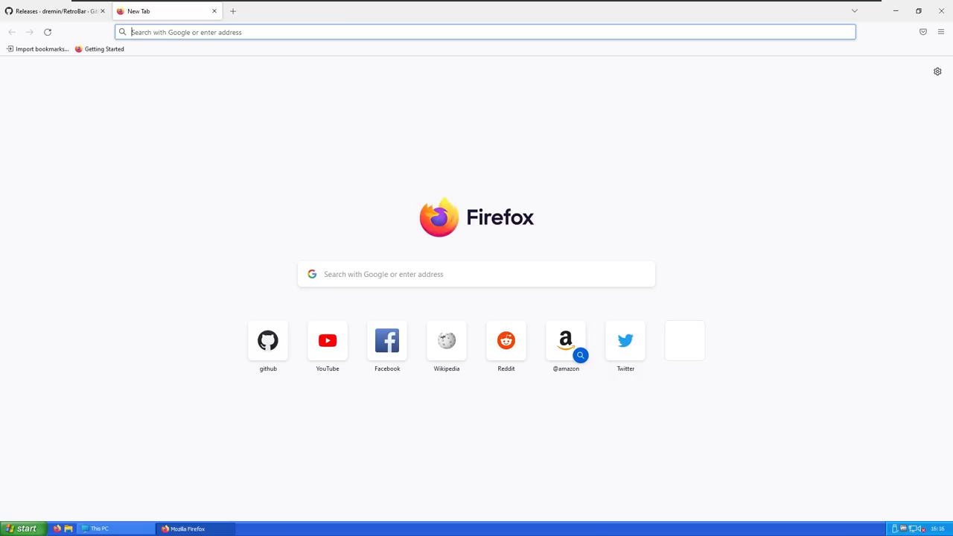
Go to Stardock's WindowBlinds product page and the WindowBlinds 11 Beta download page
click(484, 32)
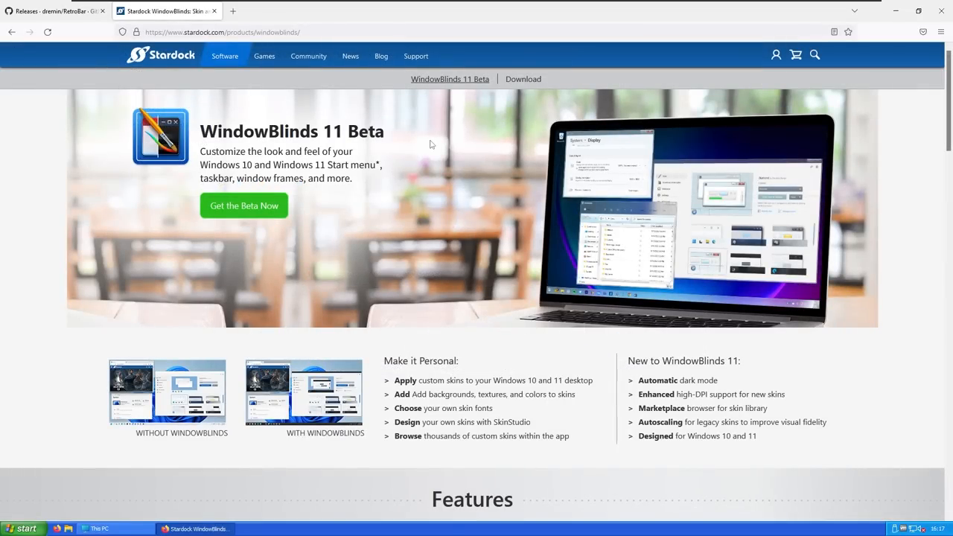
mouse_move(441, 145)
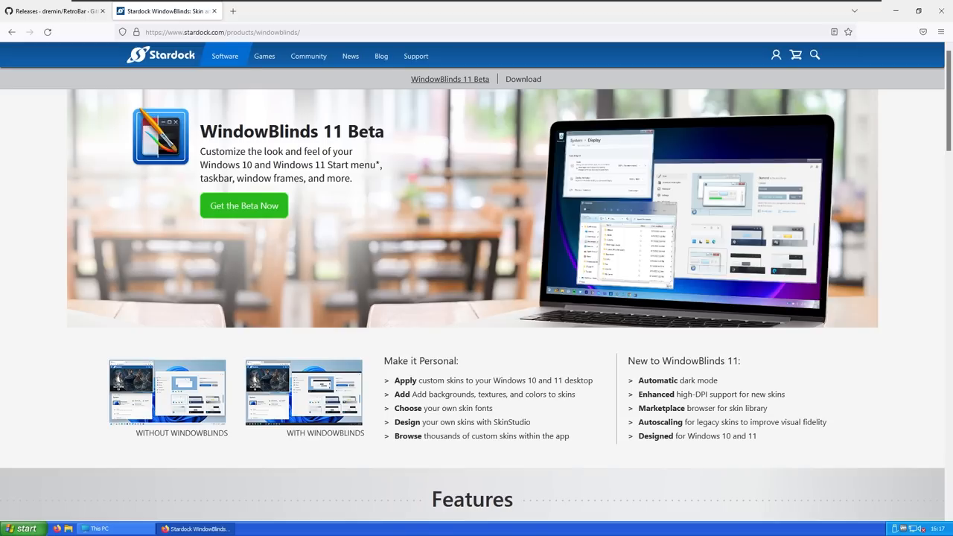
mouse_move(263, 215)
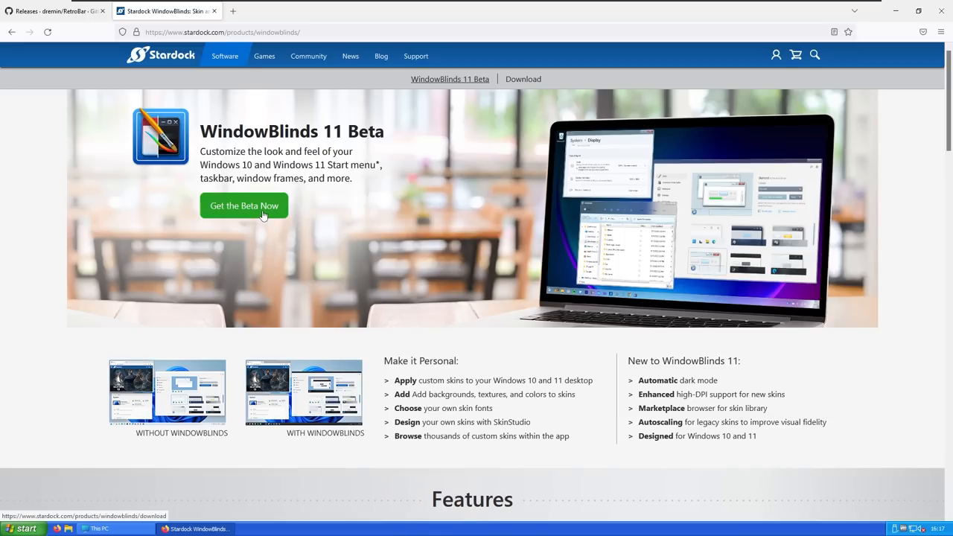
click(244, 206)
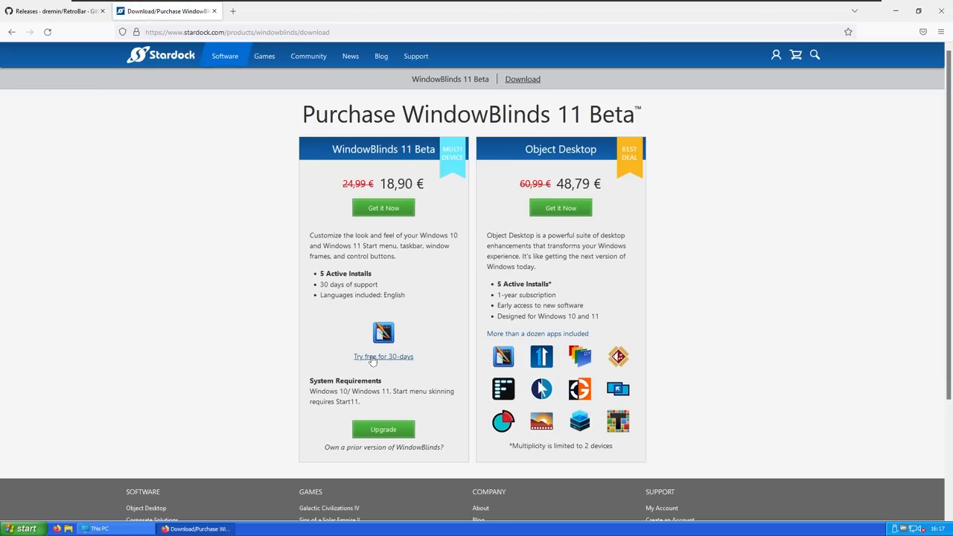
mouse_move(390, 362)
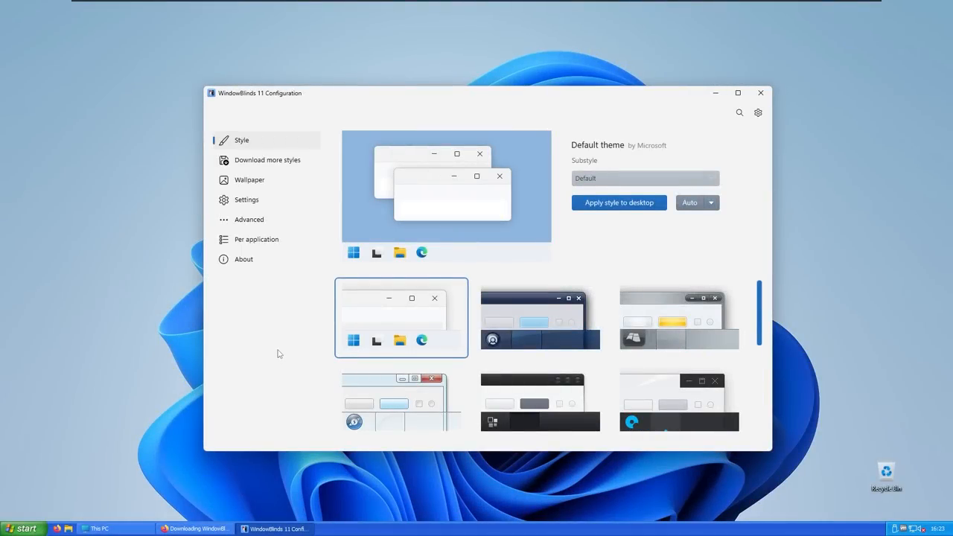
Choose the Luna style, apply it to the desktop and accept the follow-up tip
scroll(down, 3)
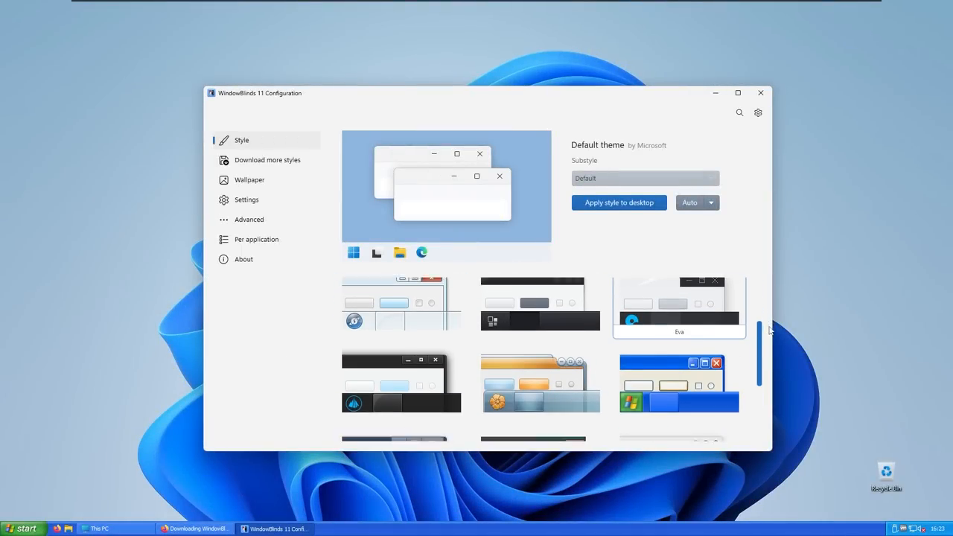
scroll(down, 3)
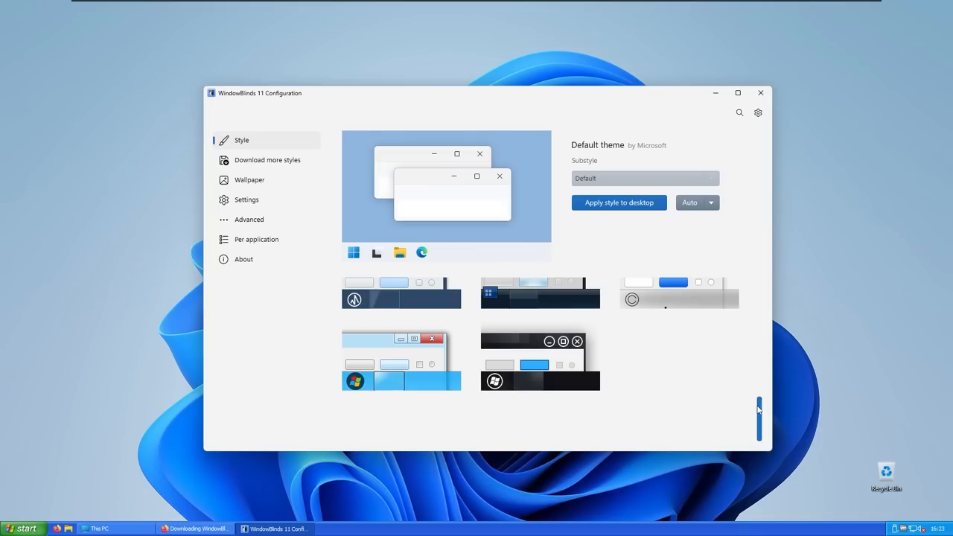
scroll(down, 3)
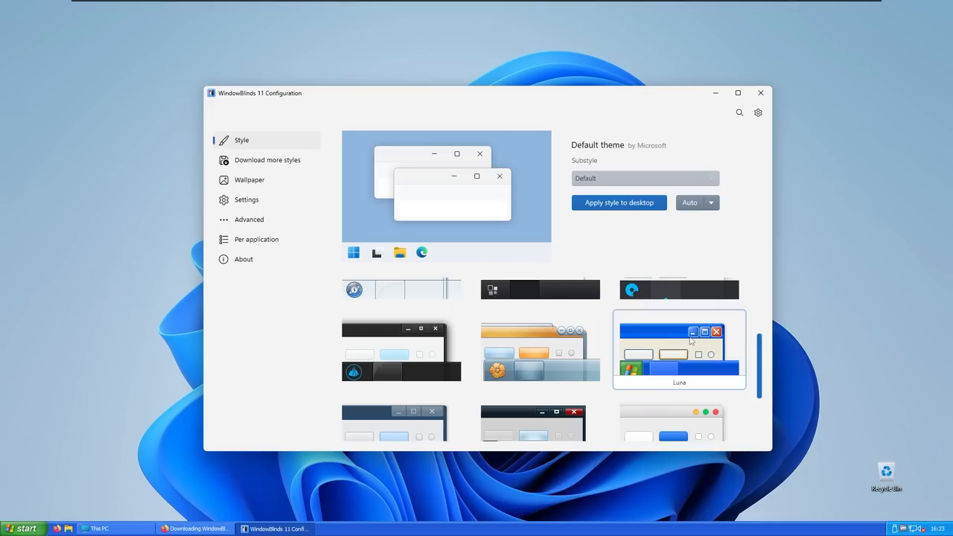
mouse_move(677, 342)
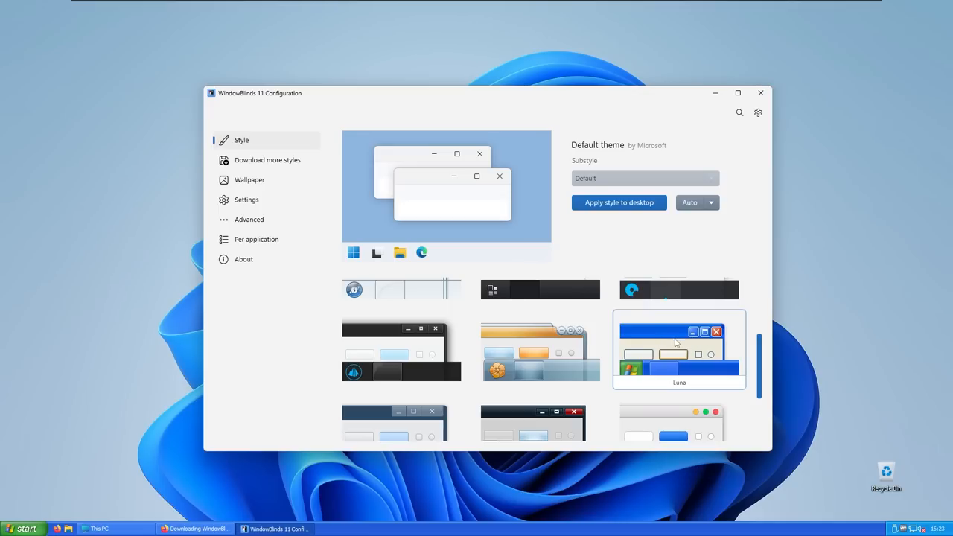
click(680, 351)
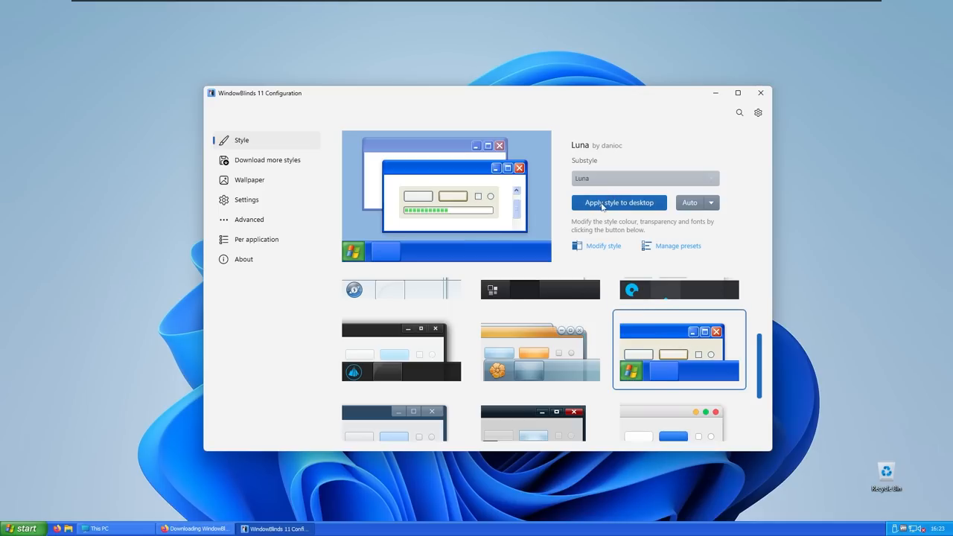
click(620, 202)
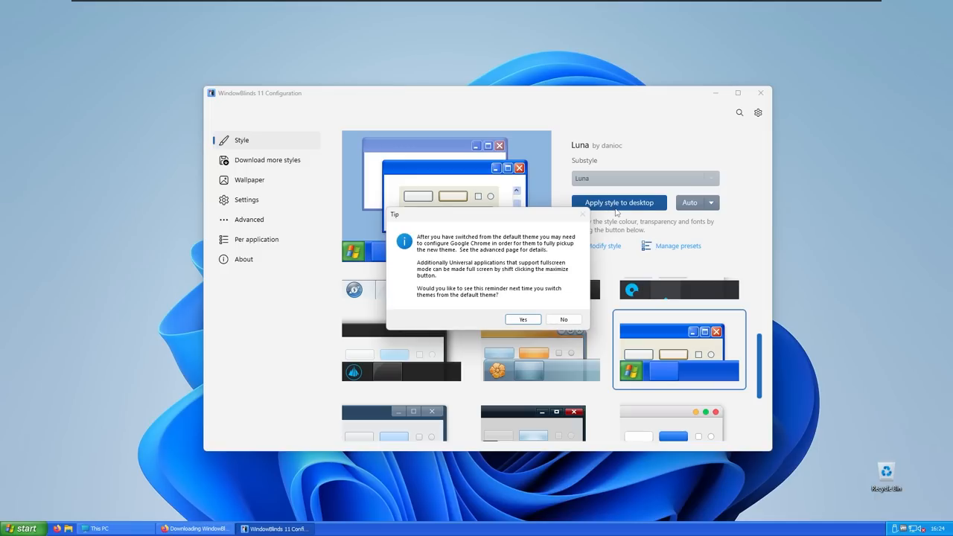
mouse_move(443, 224)
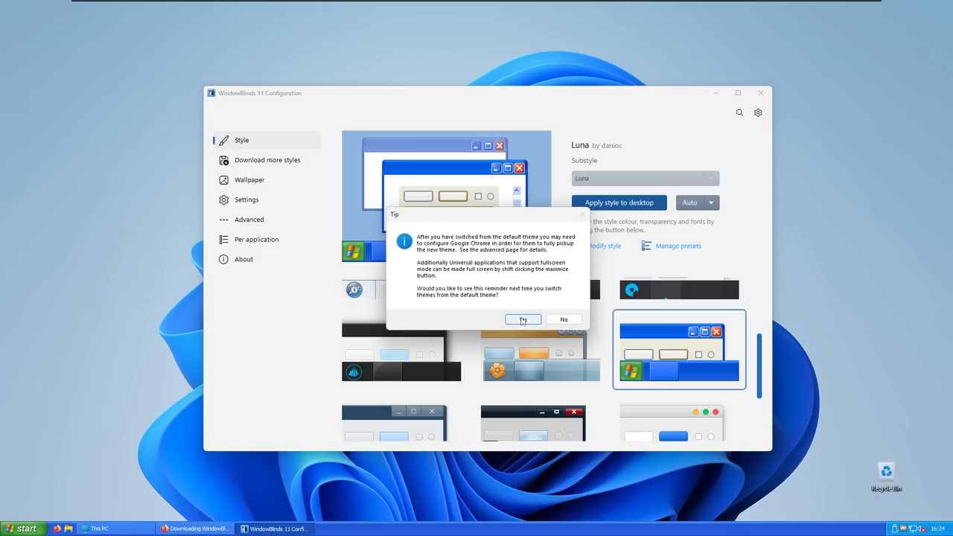
click(522, 318)
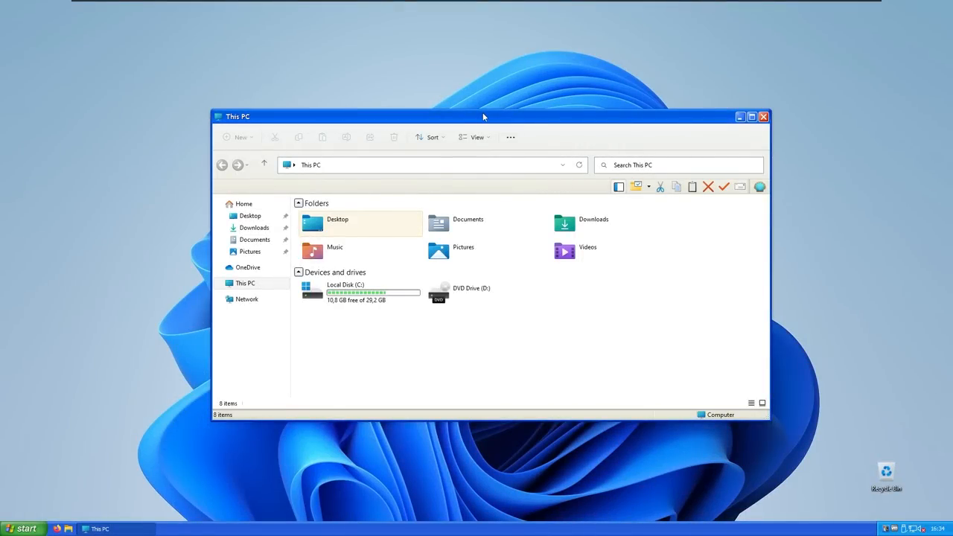
mouse_move(653, 149)
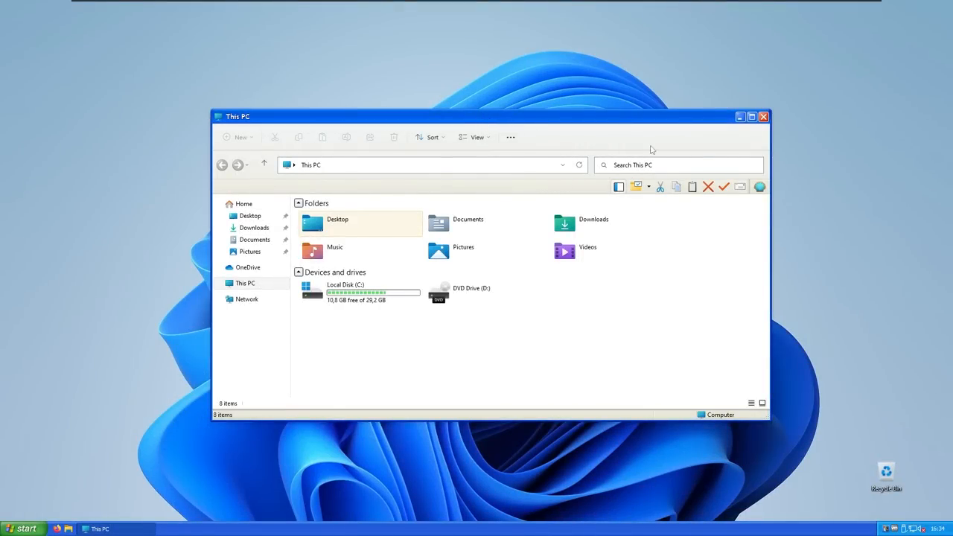
Close the This PC window, then search 'mouse' in the XP-style Start menu
click(739, 116)
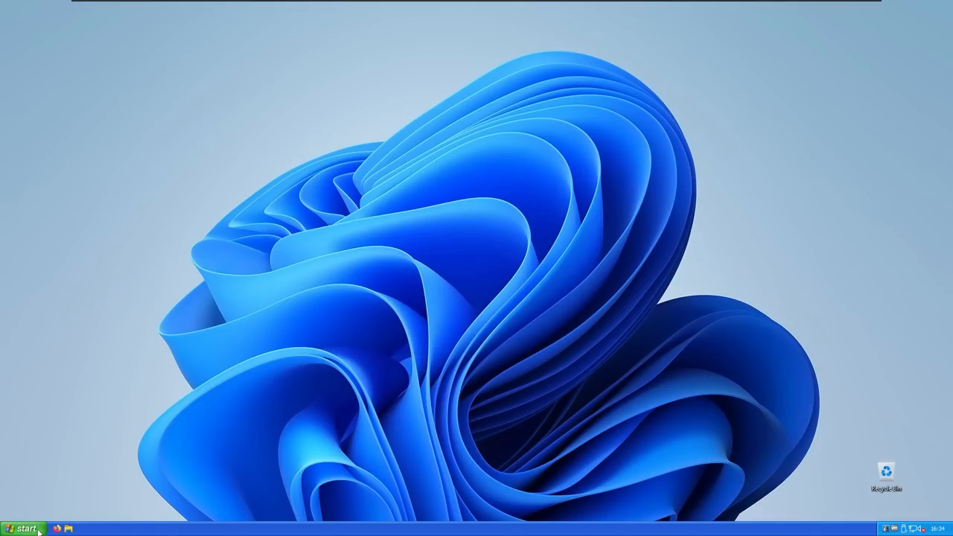
click(22, 528)
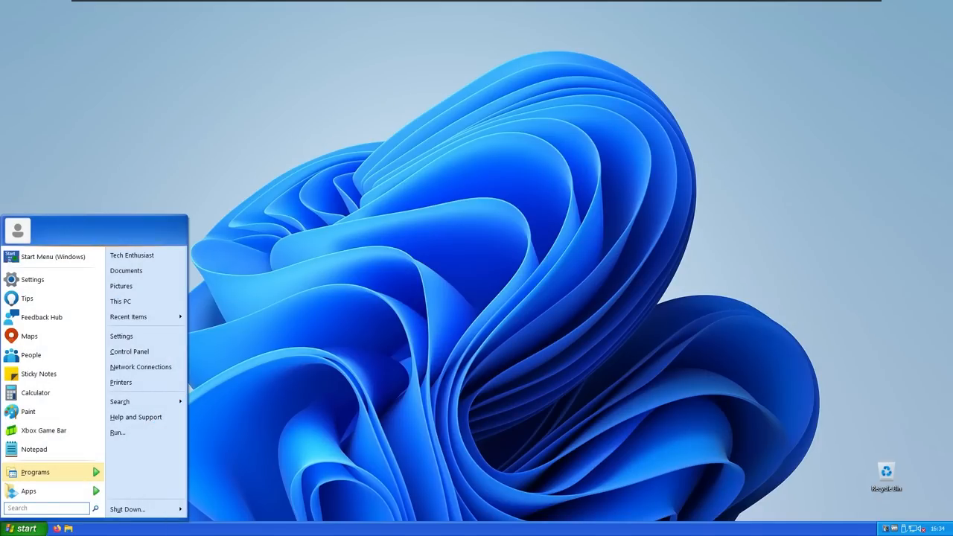
text(mouse)
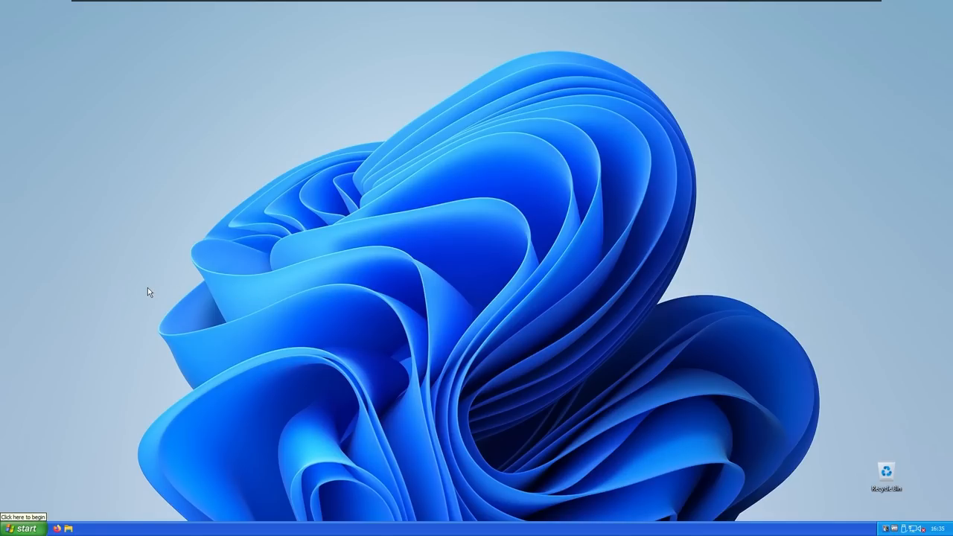
mouse_move(149, 271)
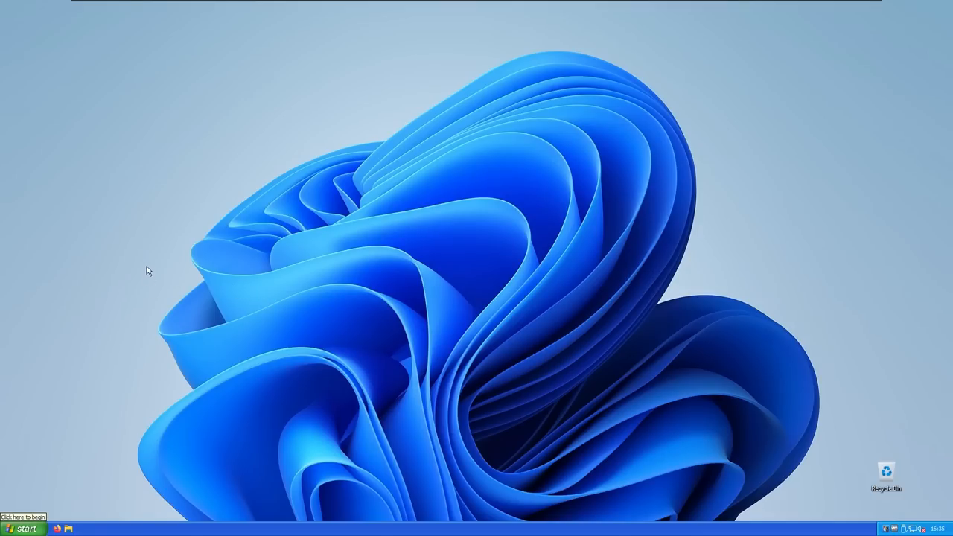
mouse_move(151, 219)
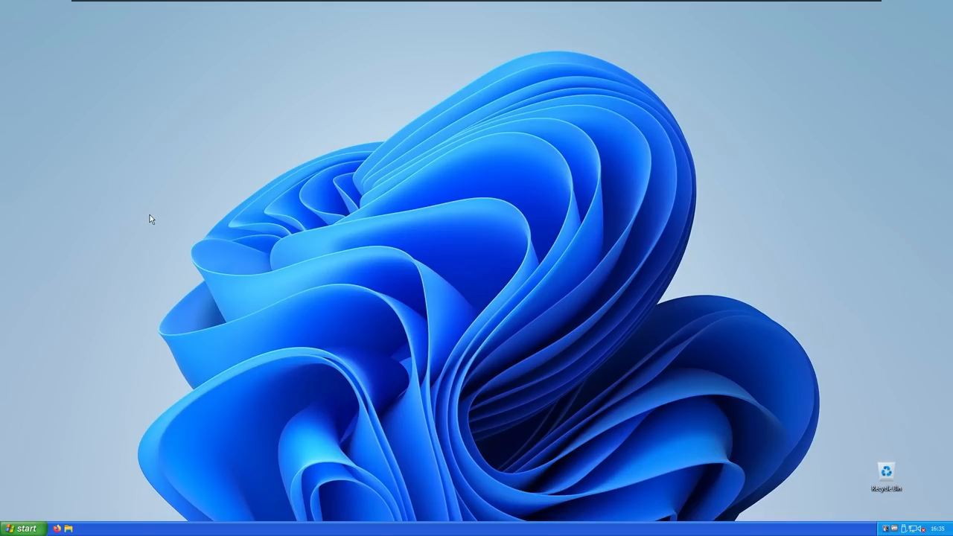
Check the desktop's modern context menu, then search 'wi...' for the Win11 Classic Context Menu page
right_click(149, 216)
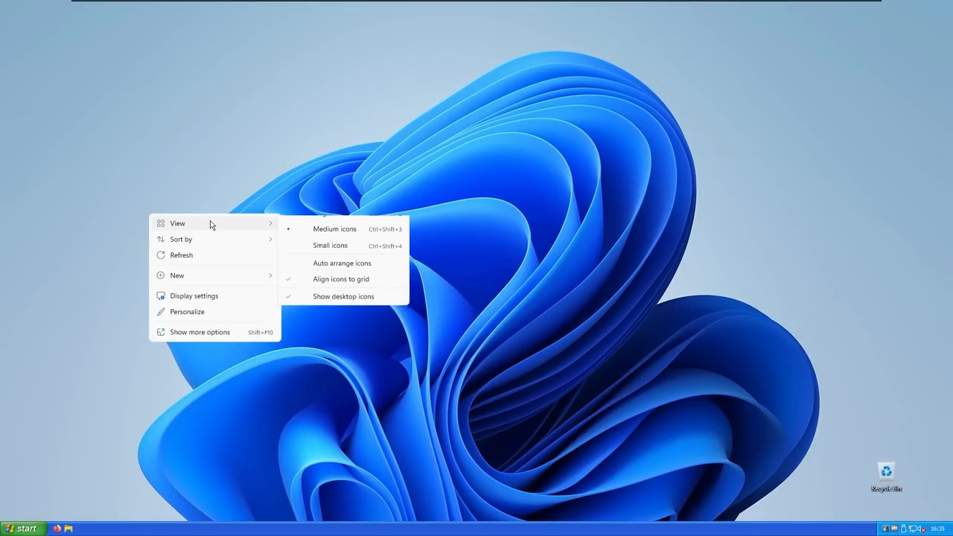
mouse_move(200, 332)
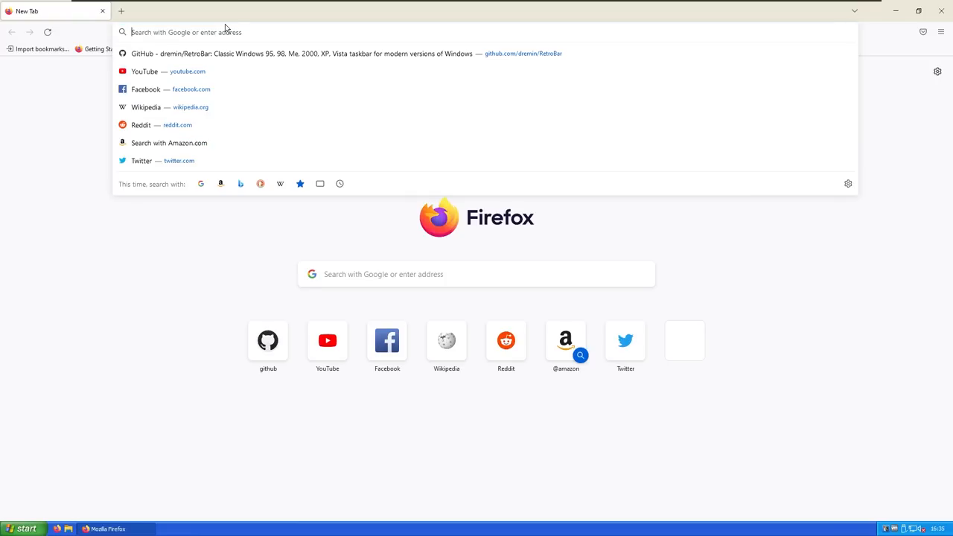
text(wi)
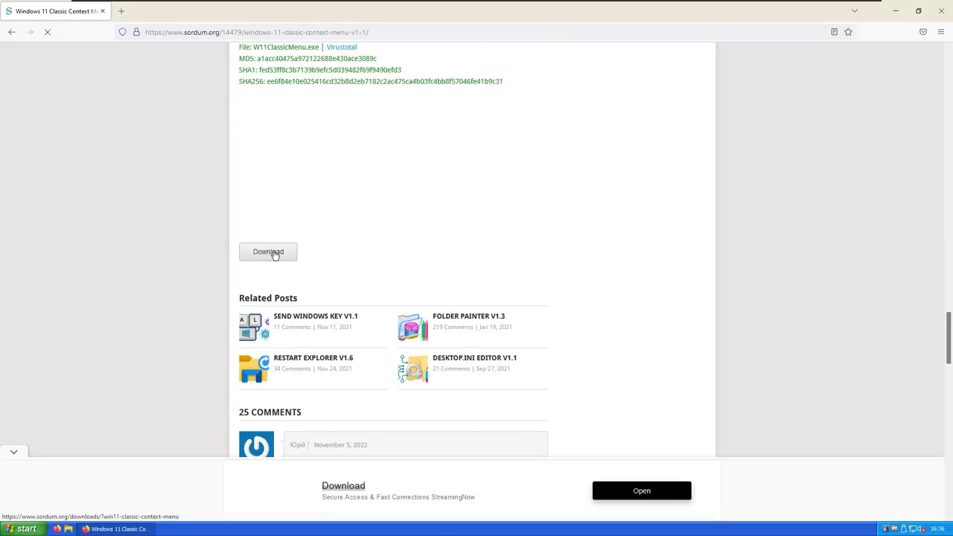
Extract the downloaded W11ClassicMenu zip into the suggested folder via Extract All
click(269, 252)
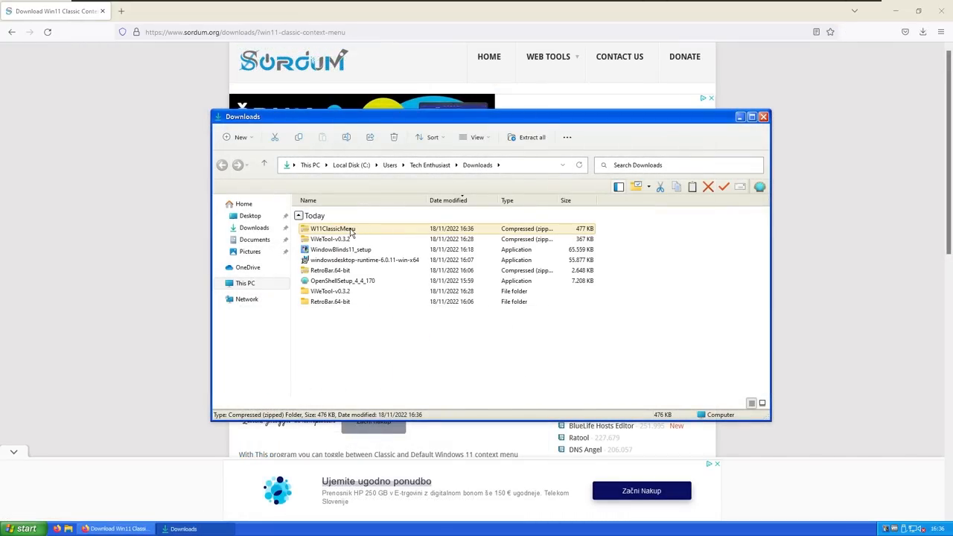
right_click(332, 229)
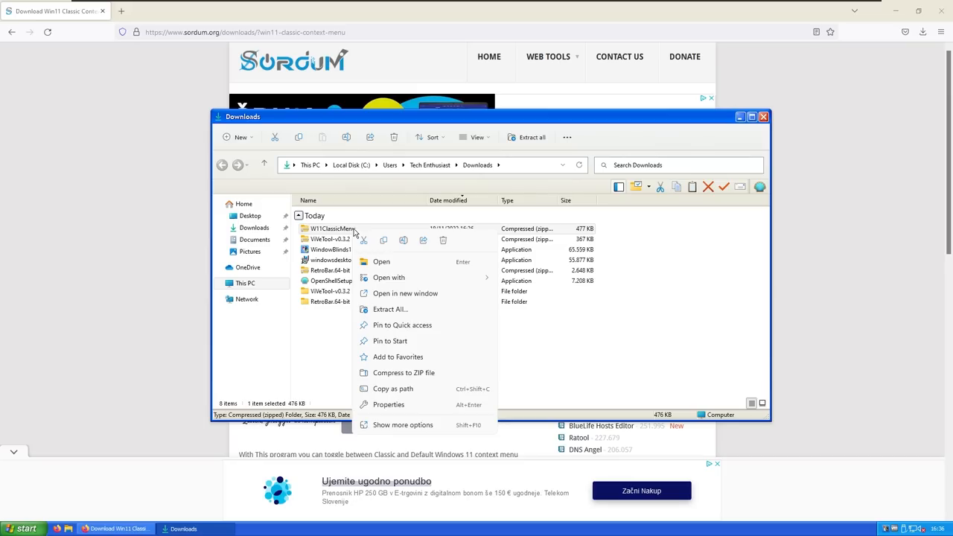
mouse_move(403, 320)
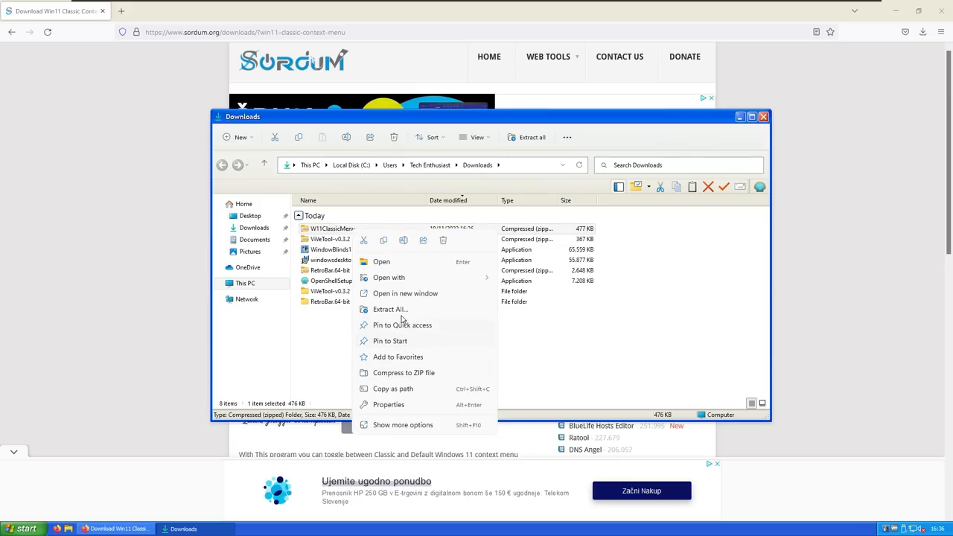
click(391, 309)
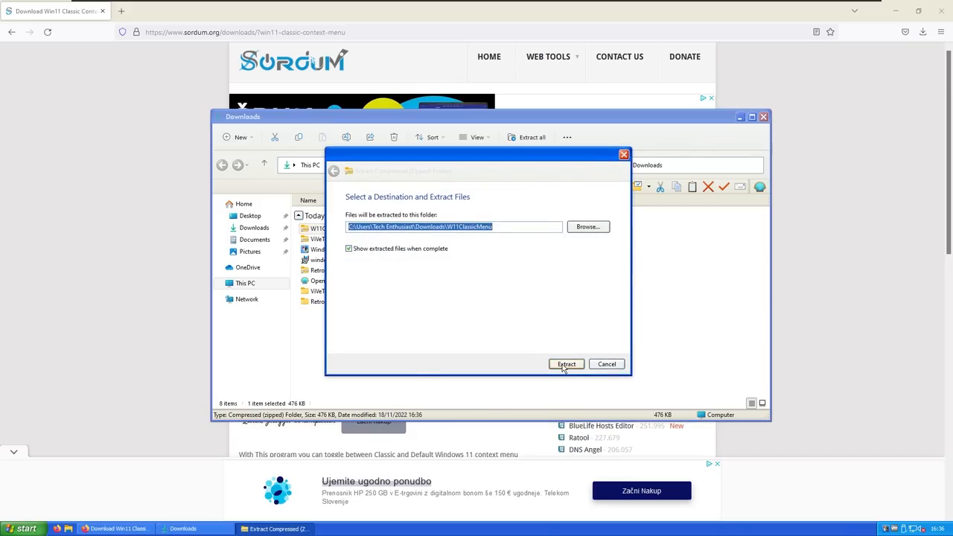
click(566, 364)
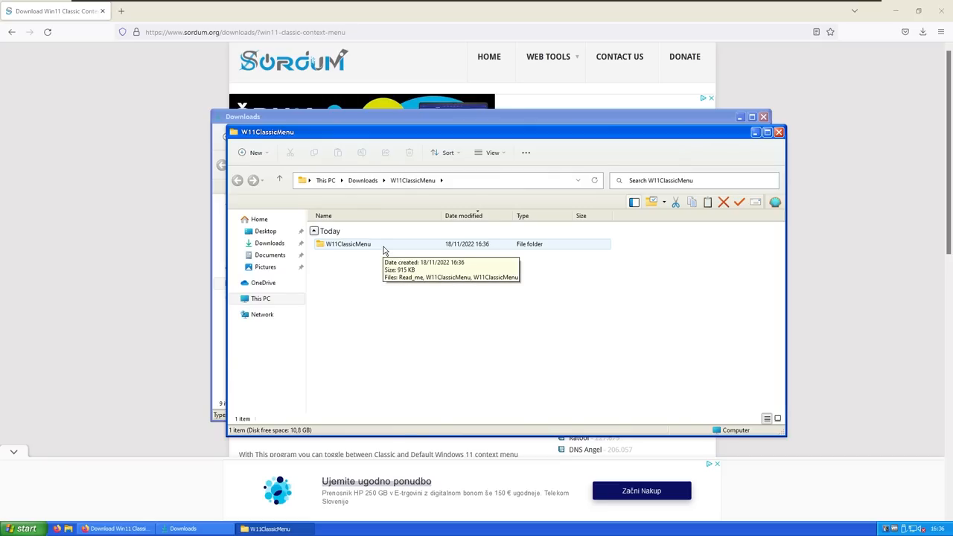
mouse_move(385, 250)
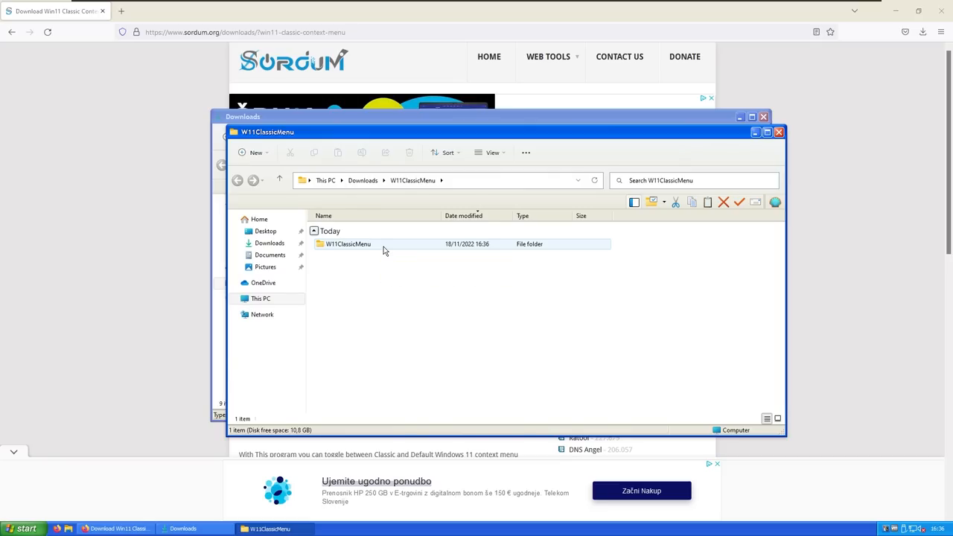
Enter the extracted W11ClassicMenu folder and select the W11ClassicMenu program file
double_click(349, 244)
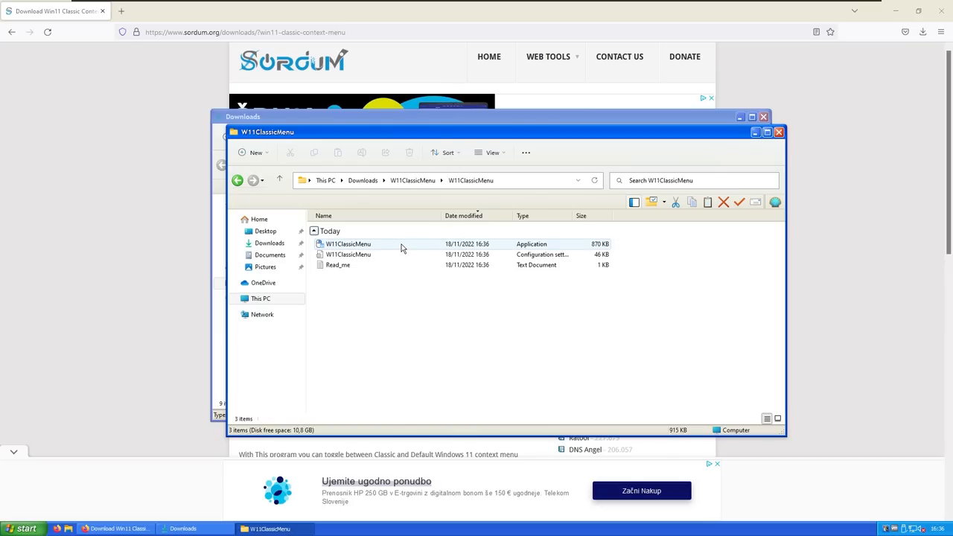
click(349, 244)
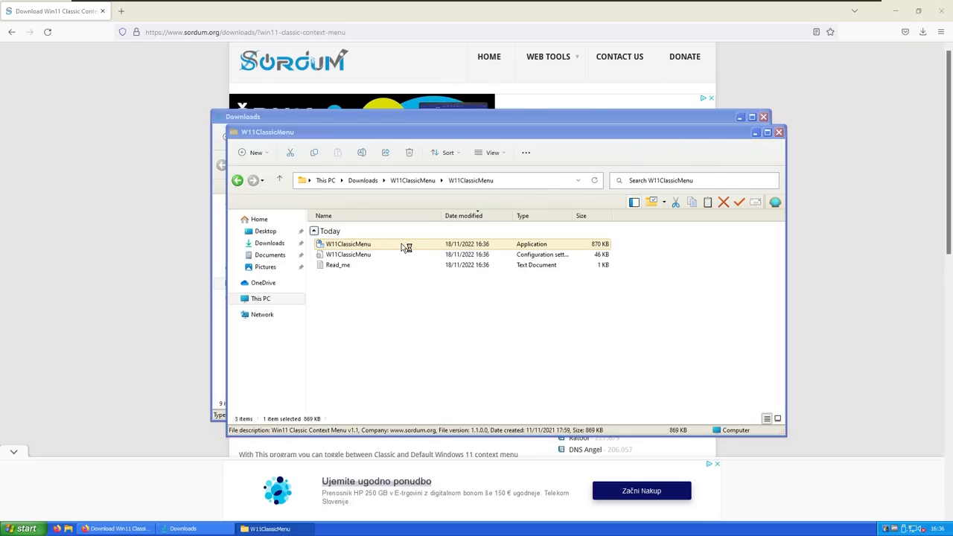
Launch W11ClassicMenu.exe and enable the Win11 Classic Context Menu Style
double_click(349, 245)
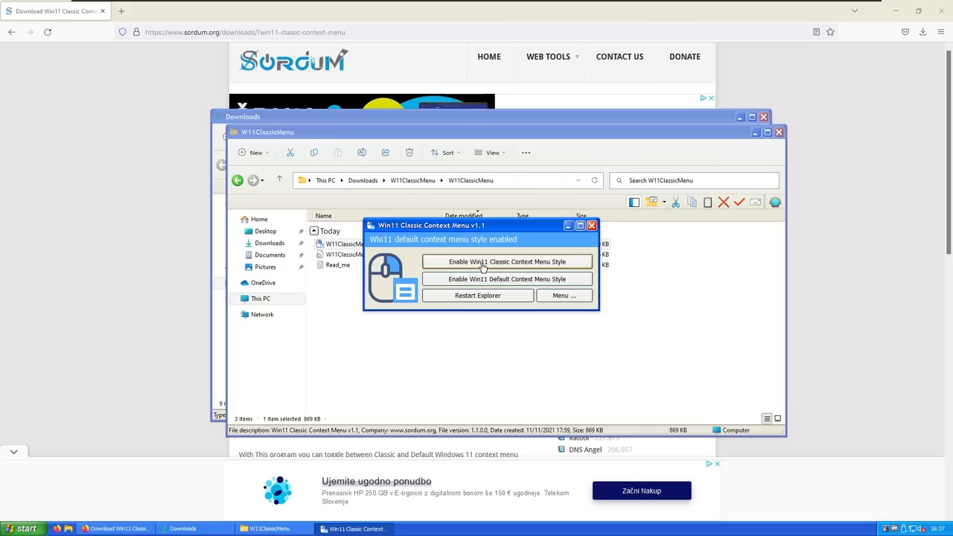
mouse_move(518, 265)
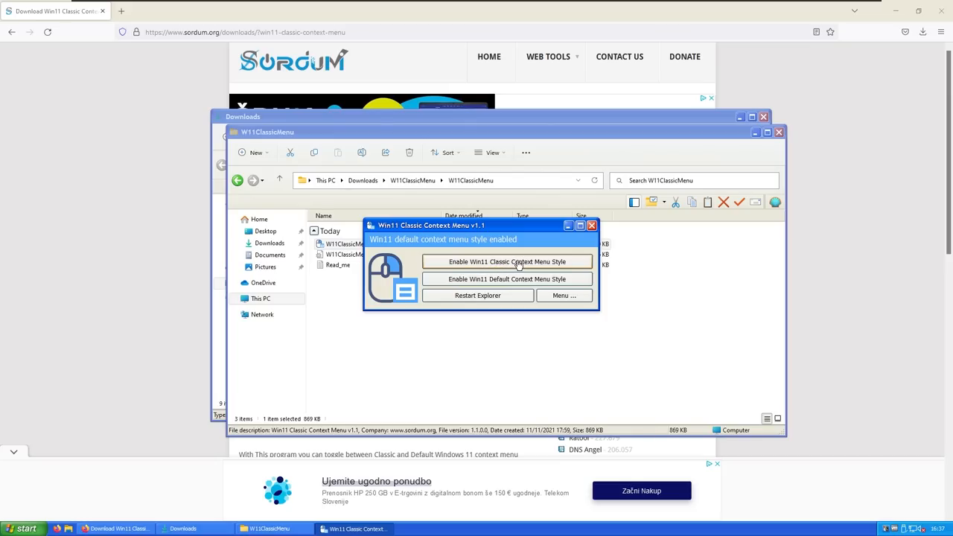
click(509, 262)
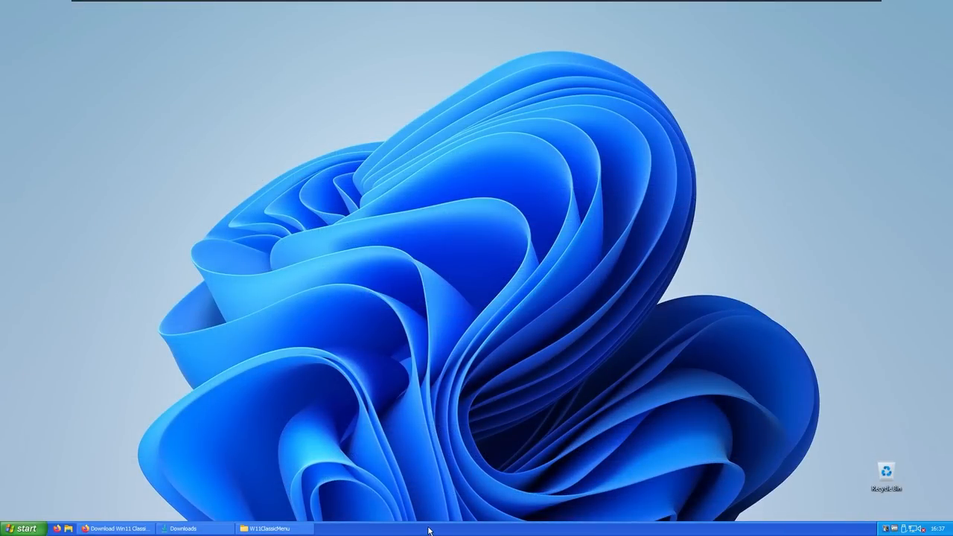
mouse_move(482, 490)
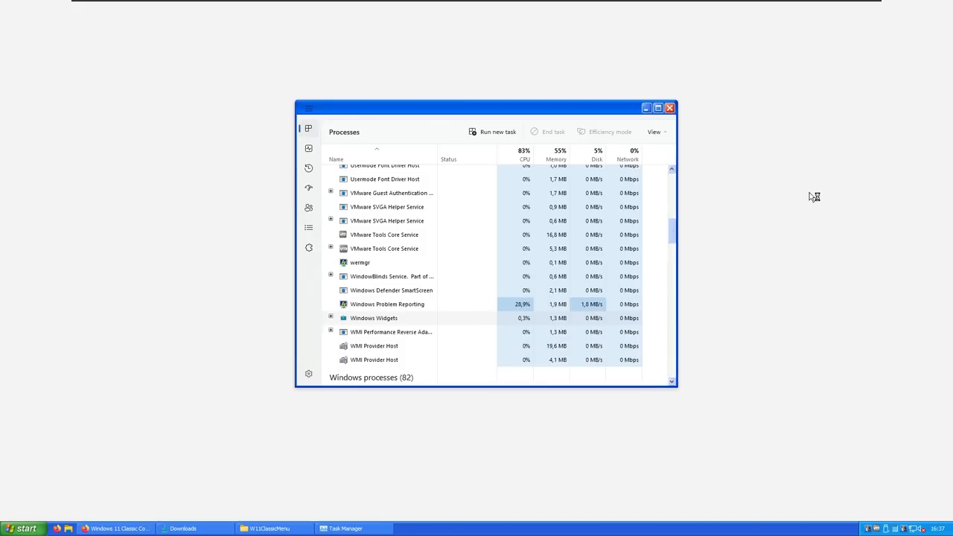
Scroll Task Manager's Processes list back to the top and close it
scroll(up, 3)
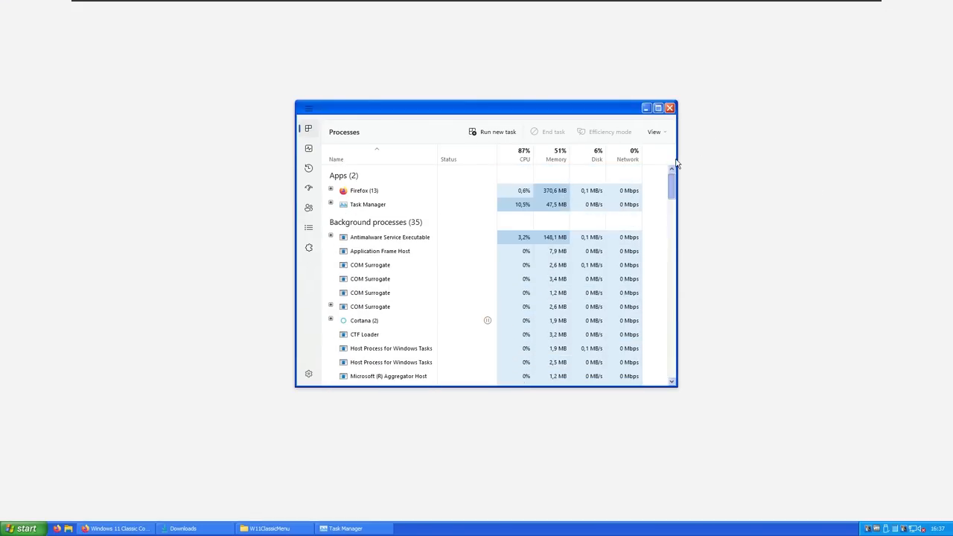
click(669, 108)
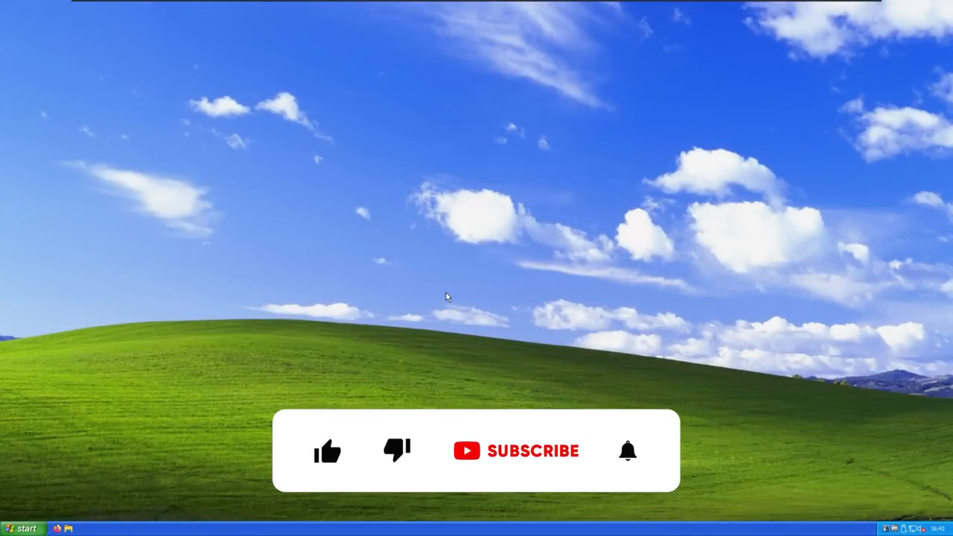
click(328, 451)
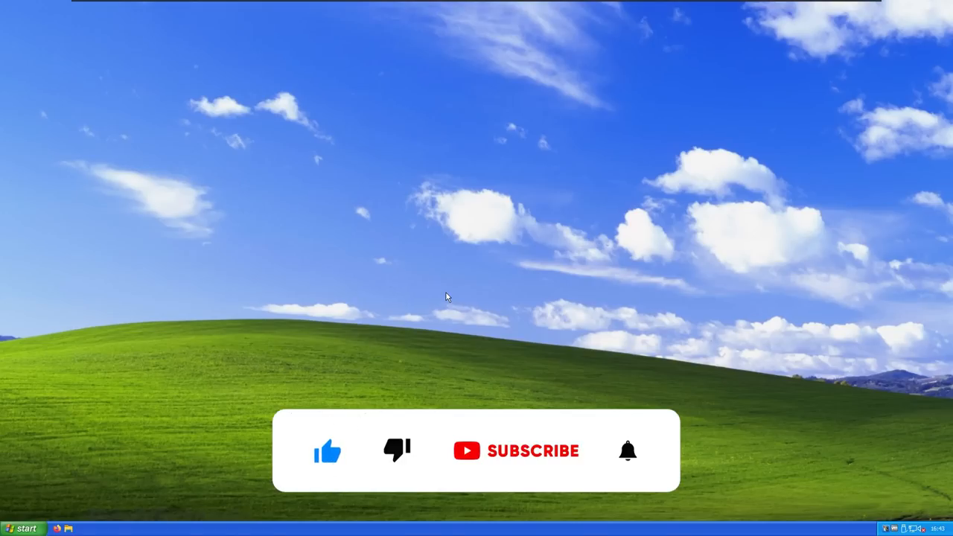